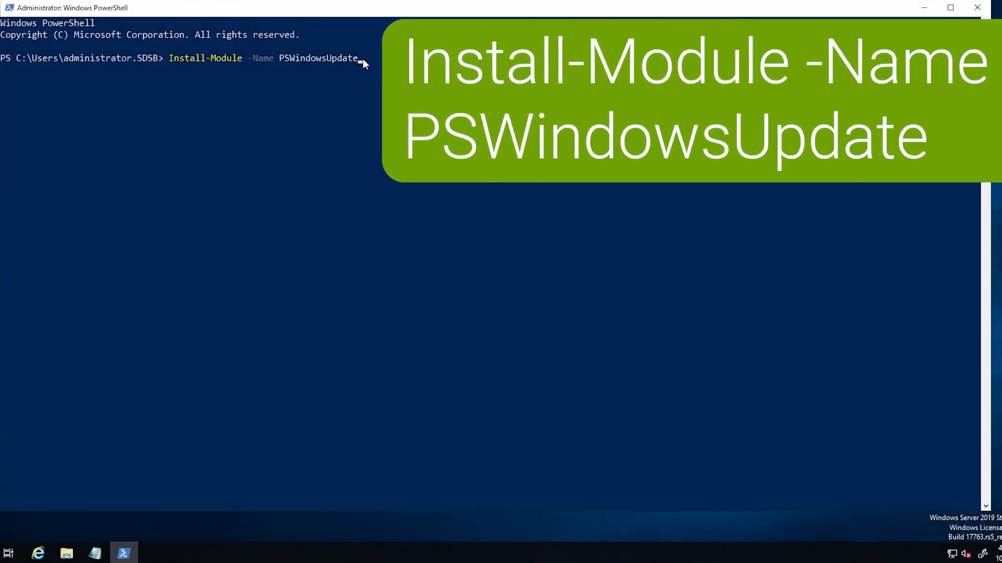
mouse_move(371, 68)
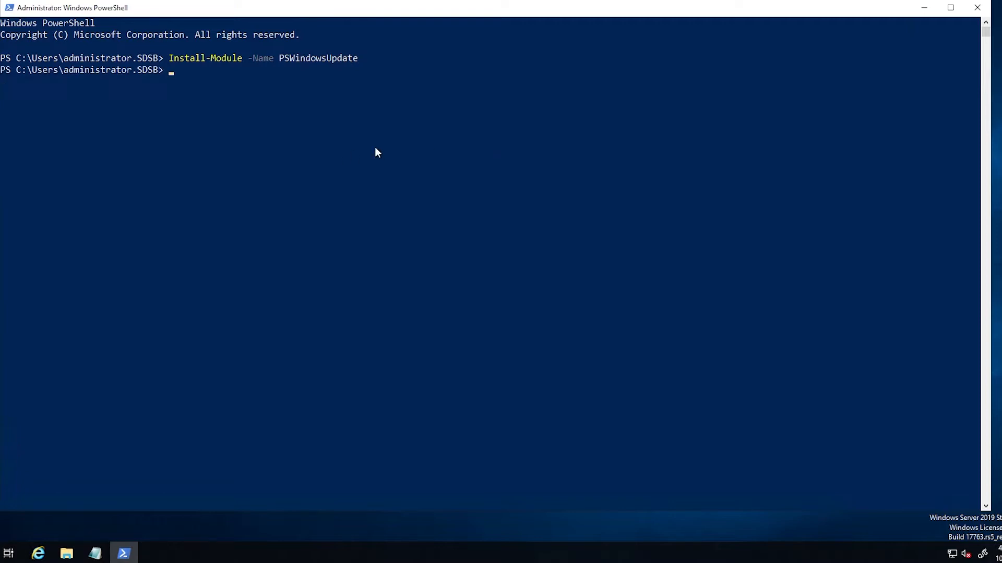
mouse_move(205, 101)
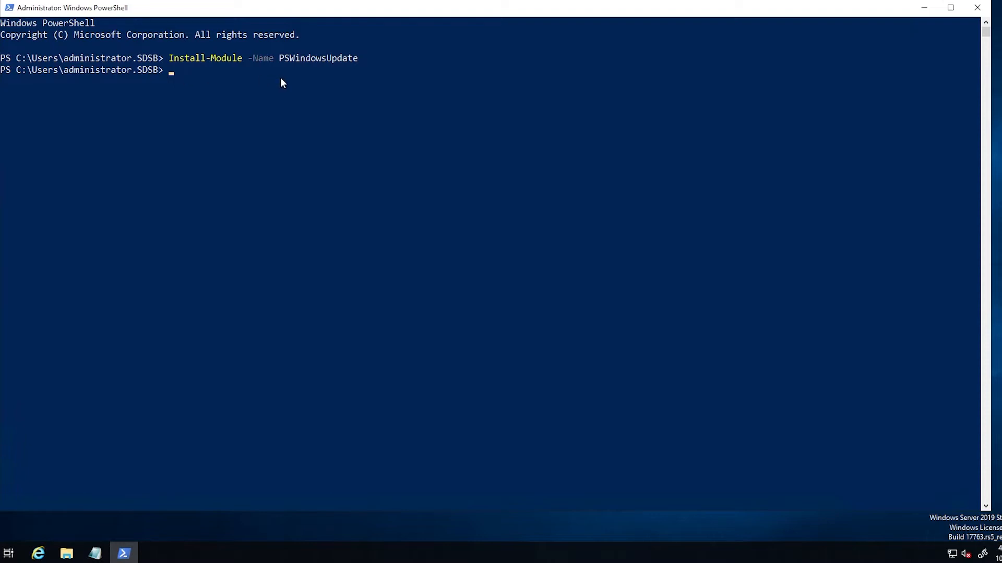
mouse_move(177, 83)
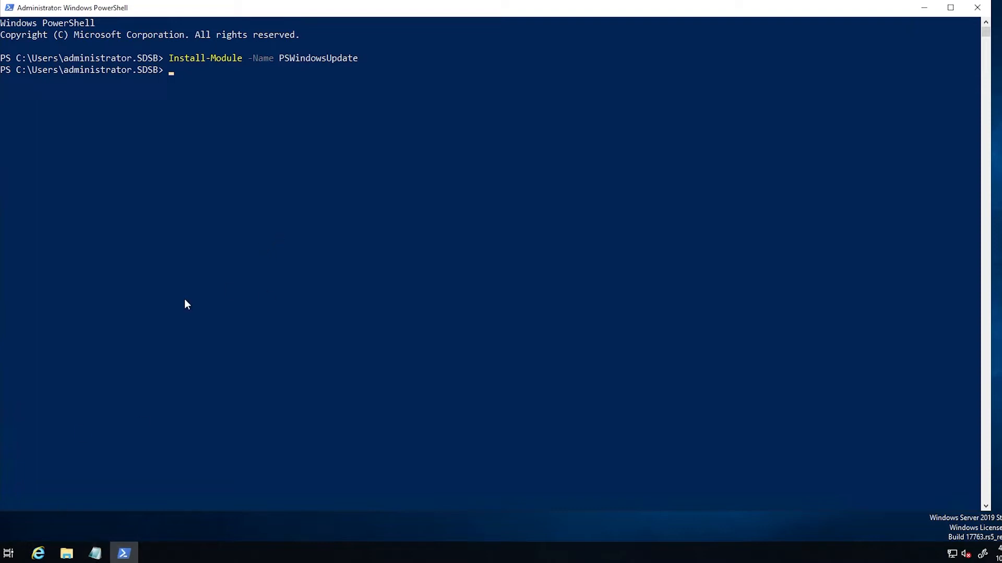
mouse_move(269, 128)
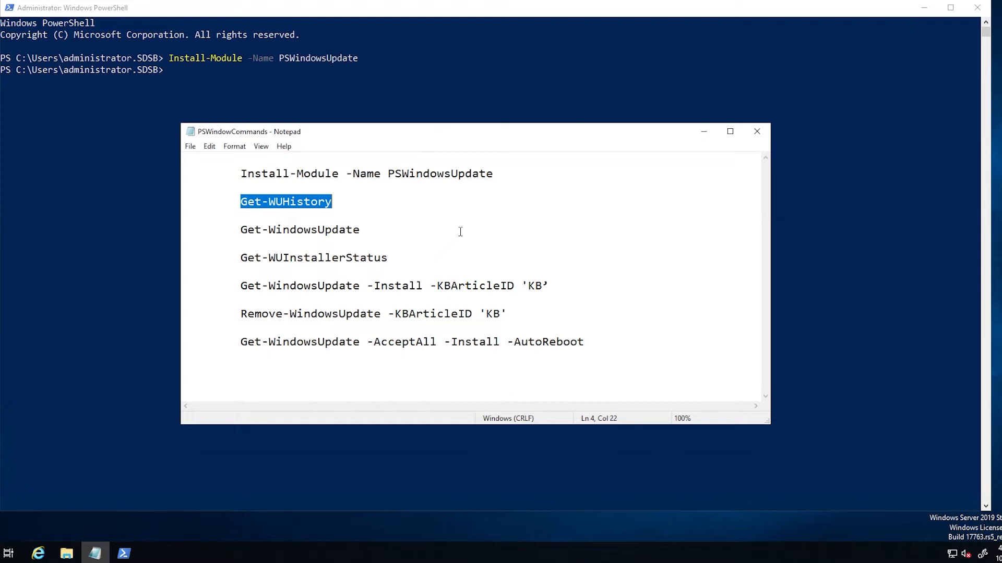
Step: Run Get-WUHistory from the saved notes, then bring the command notes back up
drag(250, 132, 231, 123)
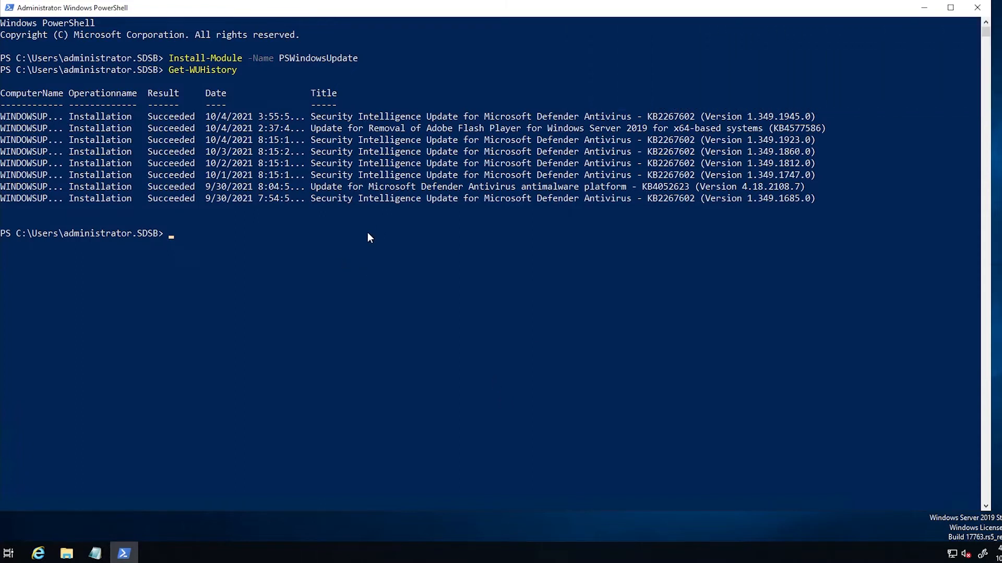
mouse_move(434, 242)
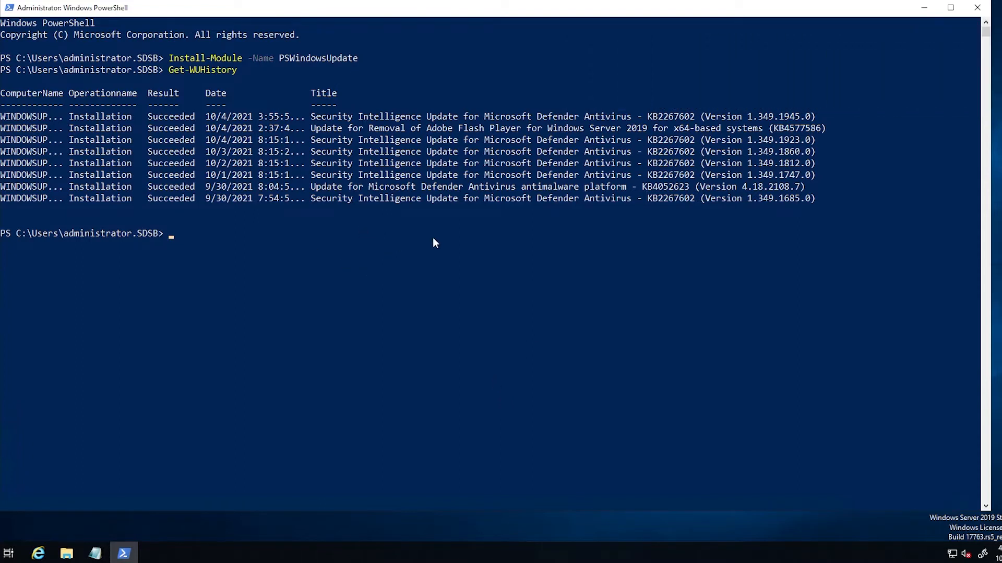
mouse_move(181, 137)
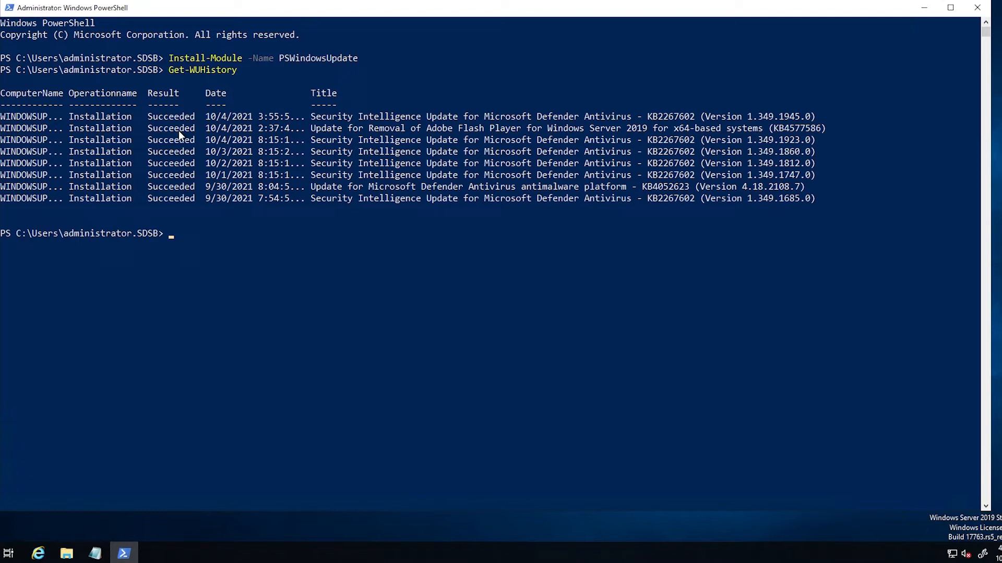
mouse_move(289, 220)
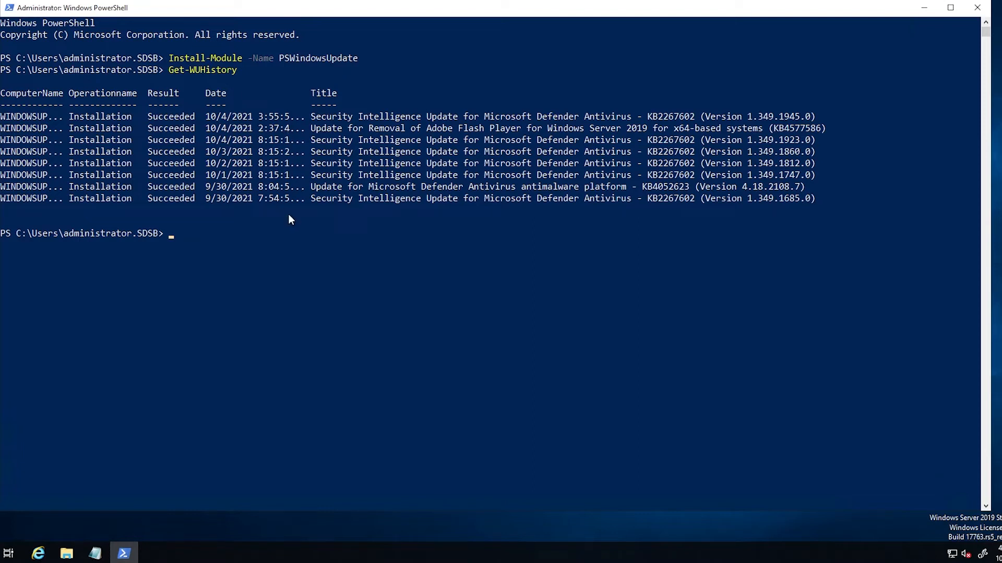
mouse_move(176, 241)
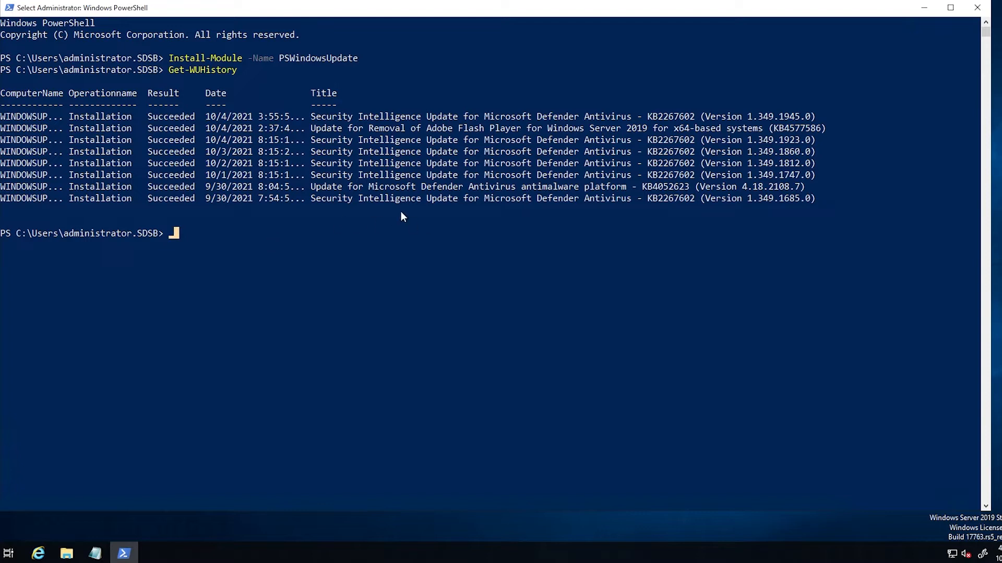
mouse_move(172, 240)
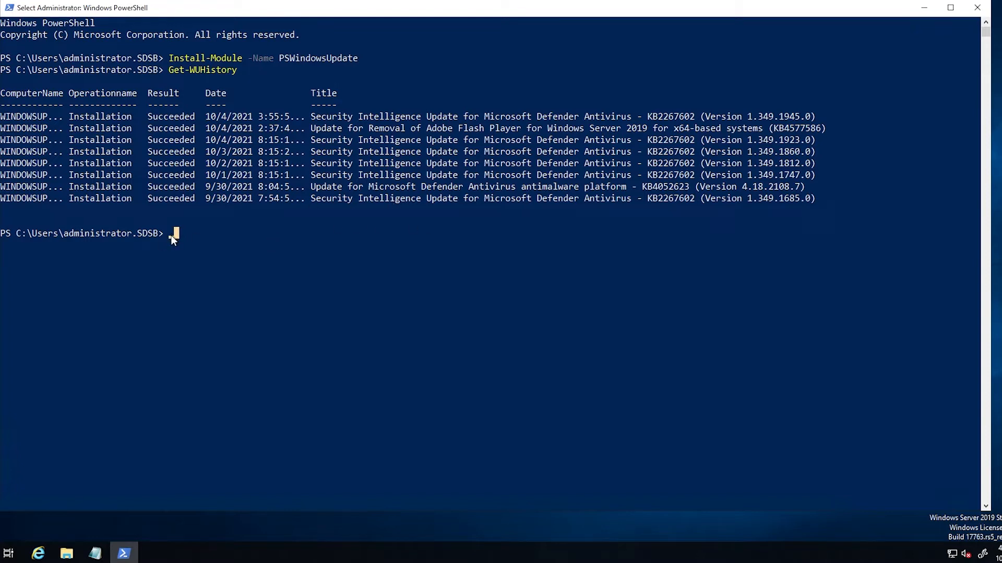
mouse_move(271, 234)
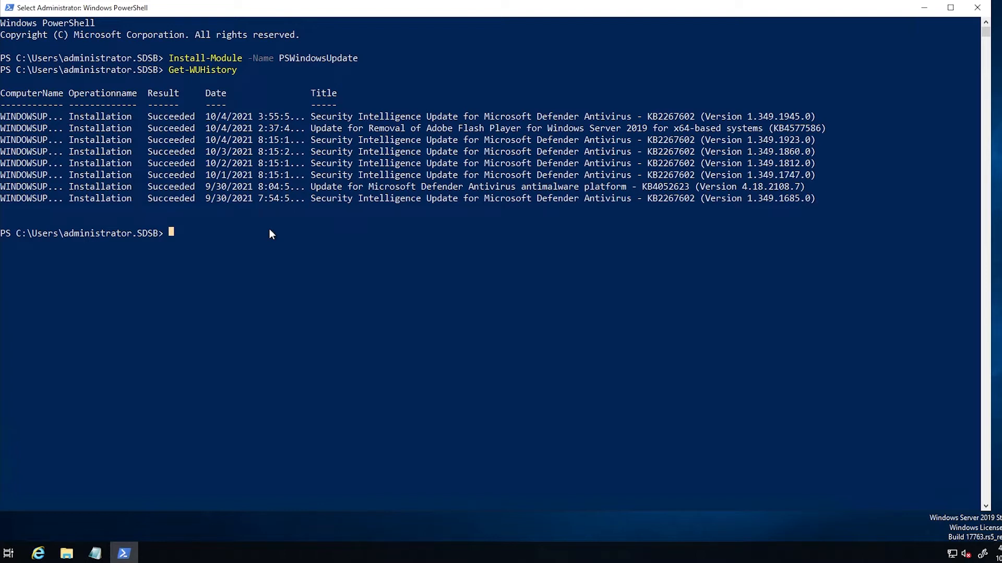
mouse_move(256, 115)
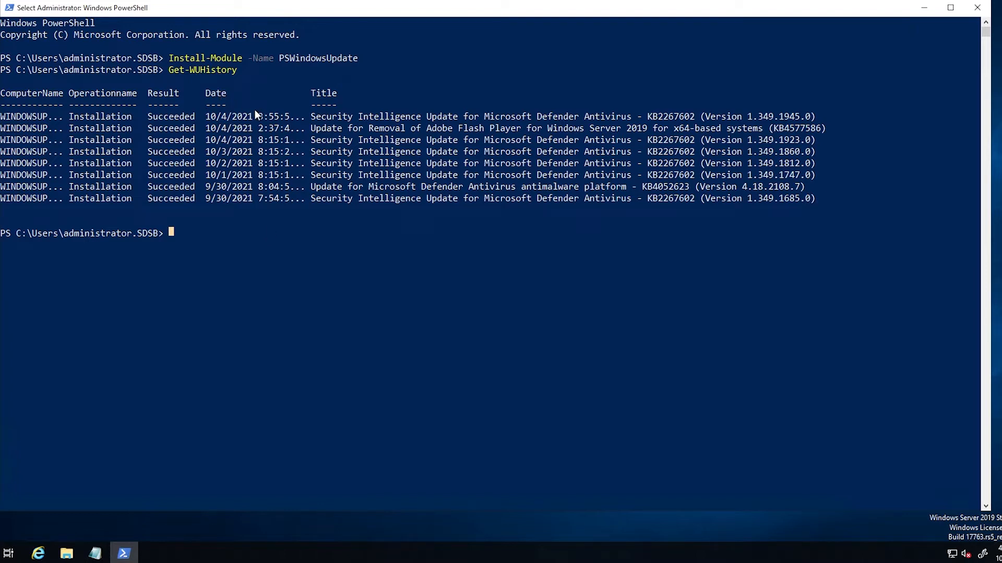
mouse_move(375, 241)
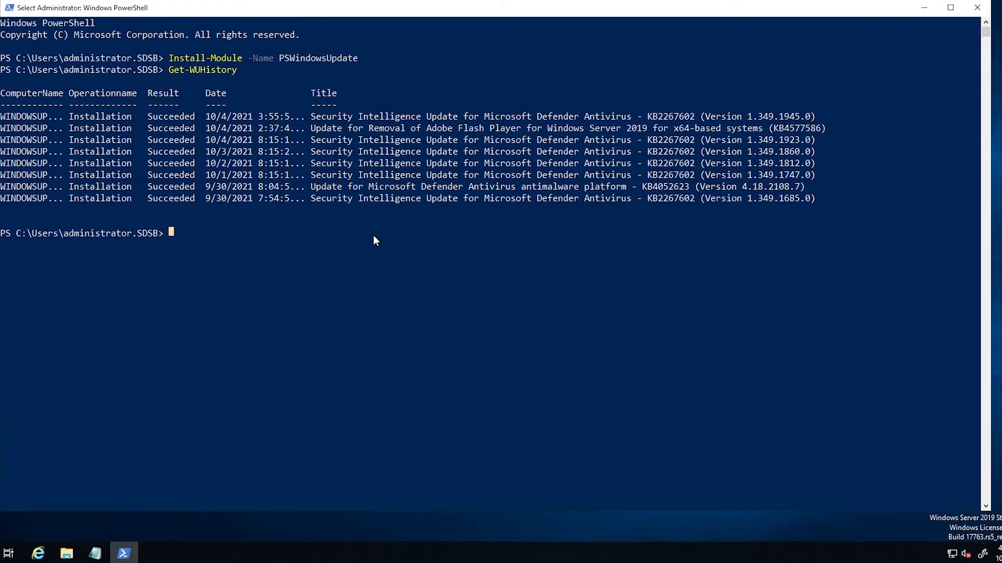
mouse_move(353, 241)
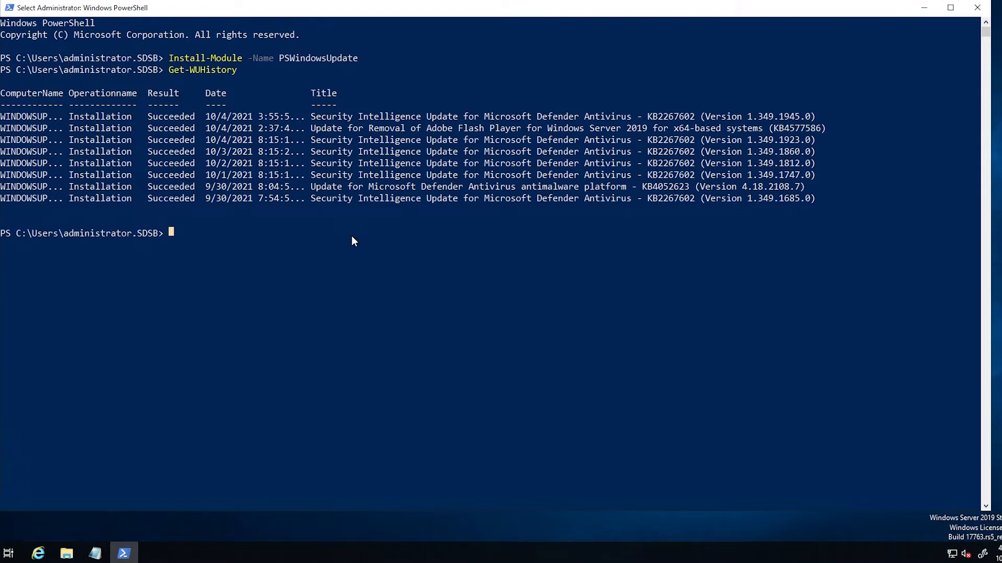
mouse_move(325, 225)
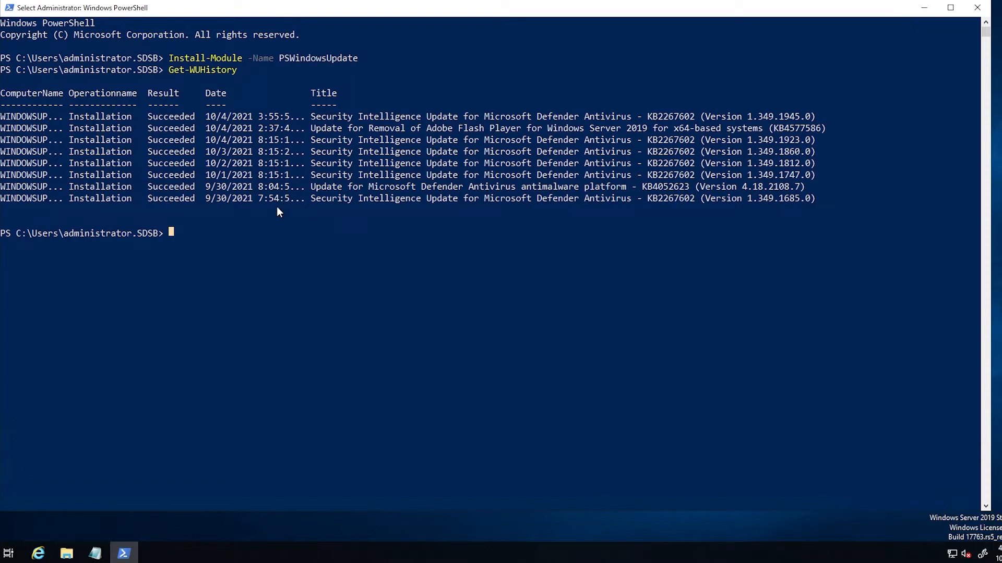
mouse_move(345, 230)
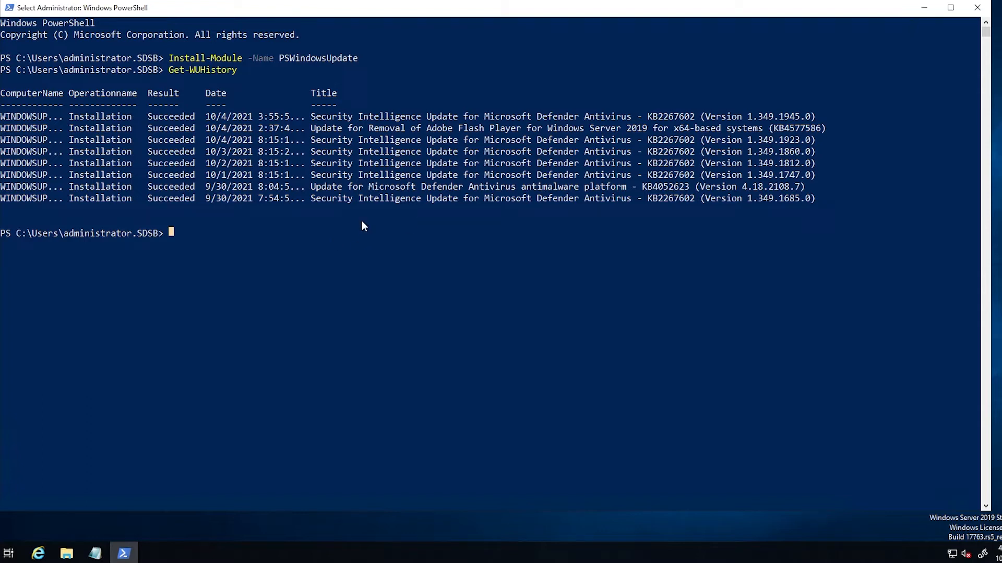
mouse_move(297, 220)
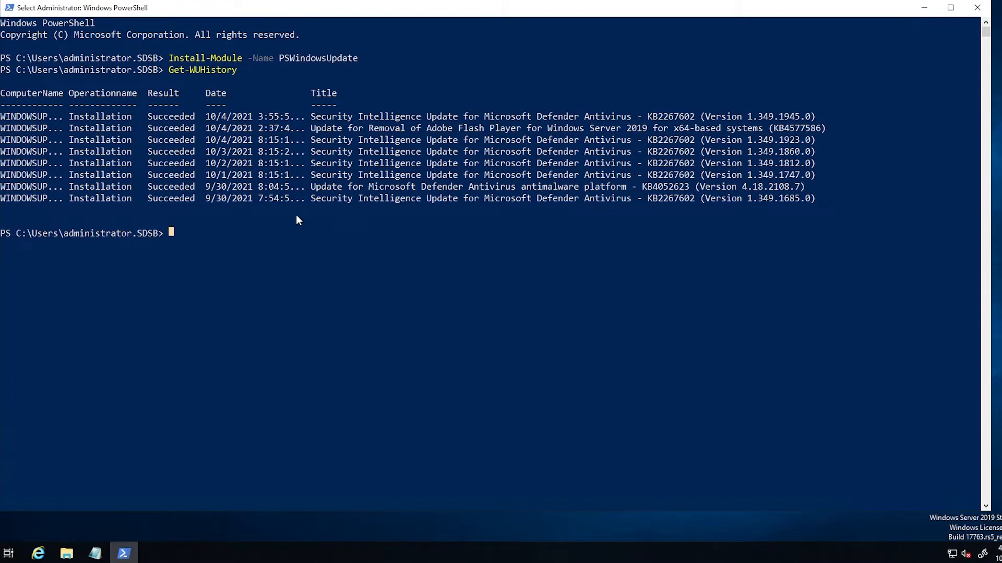
mouse_move(234, 301)
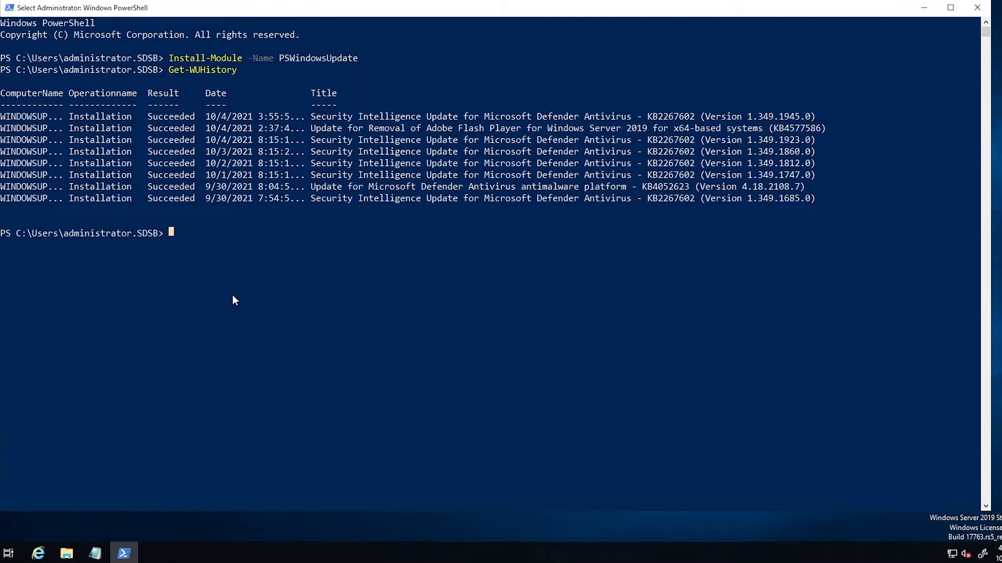
click(94, 553)
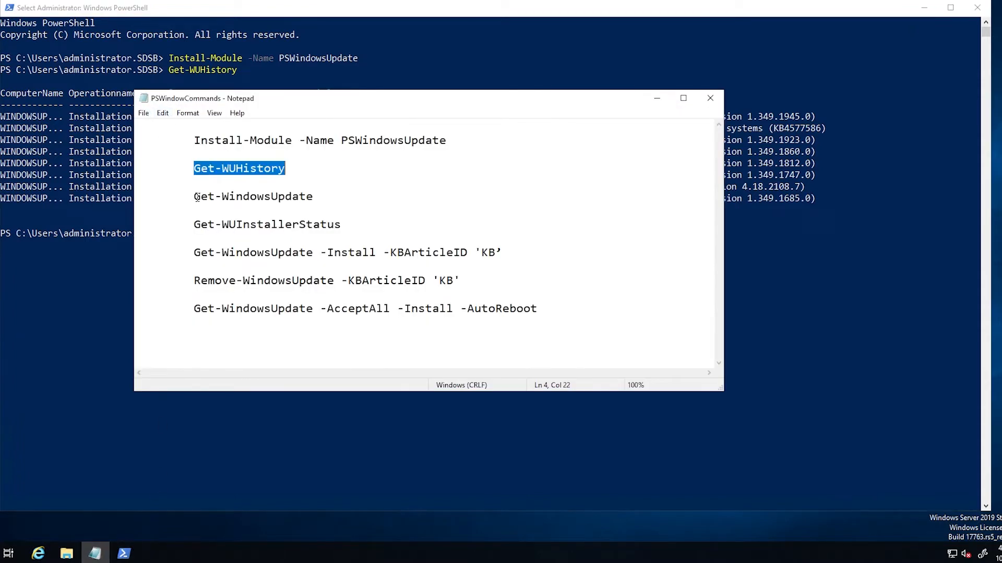
right_click(253, 196)
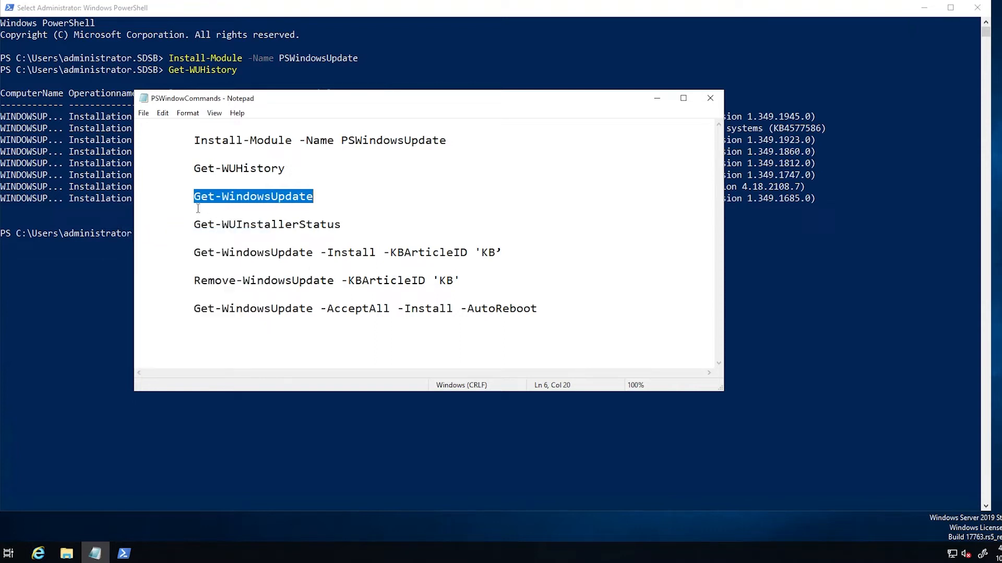
mouse_move(299, 206)
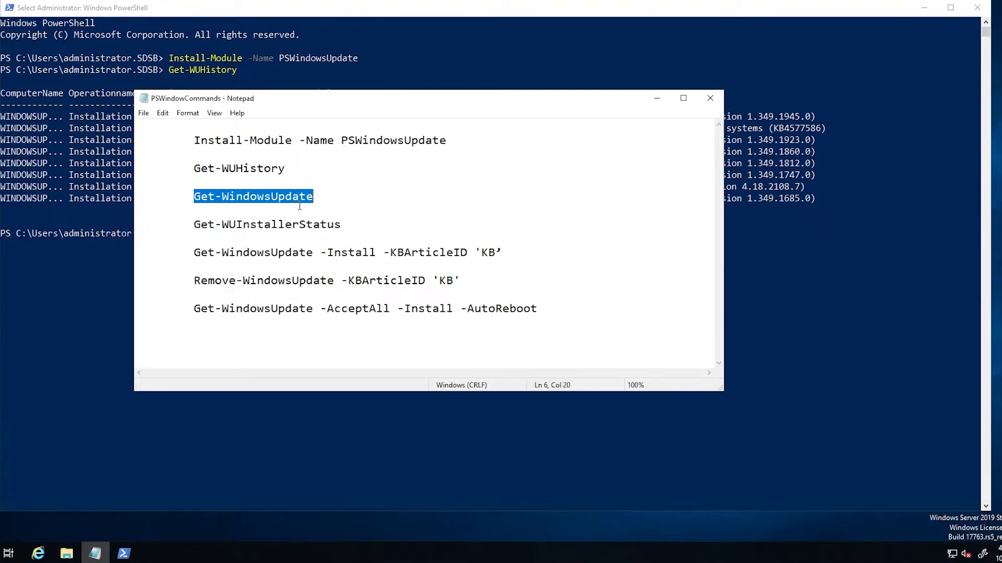
mouse_move(214, 212)
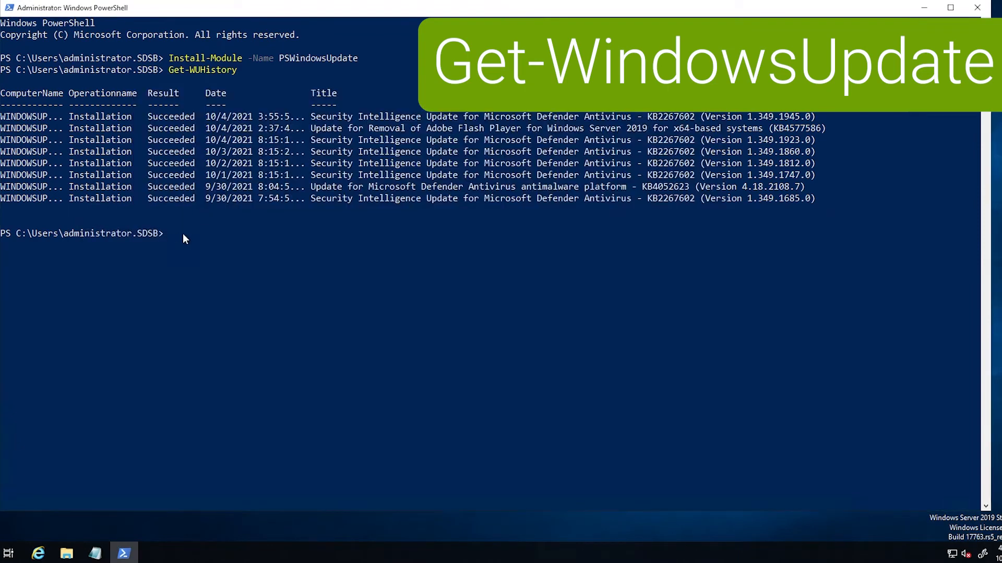
Step: Run Get-WindowsUpdate to list KB890830, KB5005653 and KB5005568 as available
text(Get-WindowsUpdate)
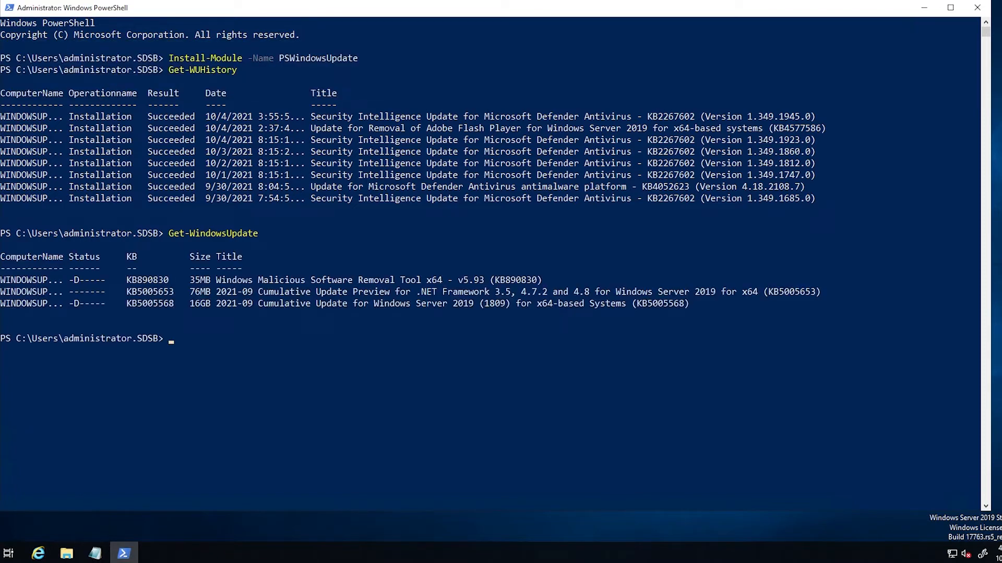
mouse_move(185, 347)
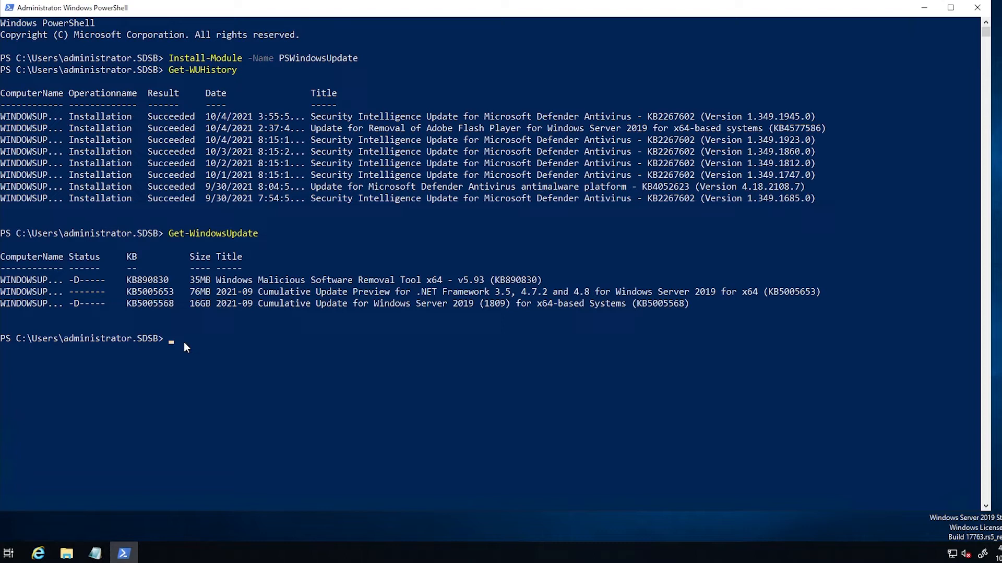
mouse_move(220, 345)
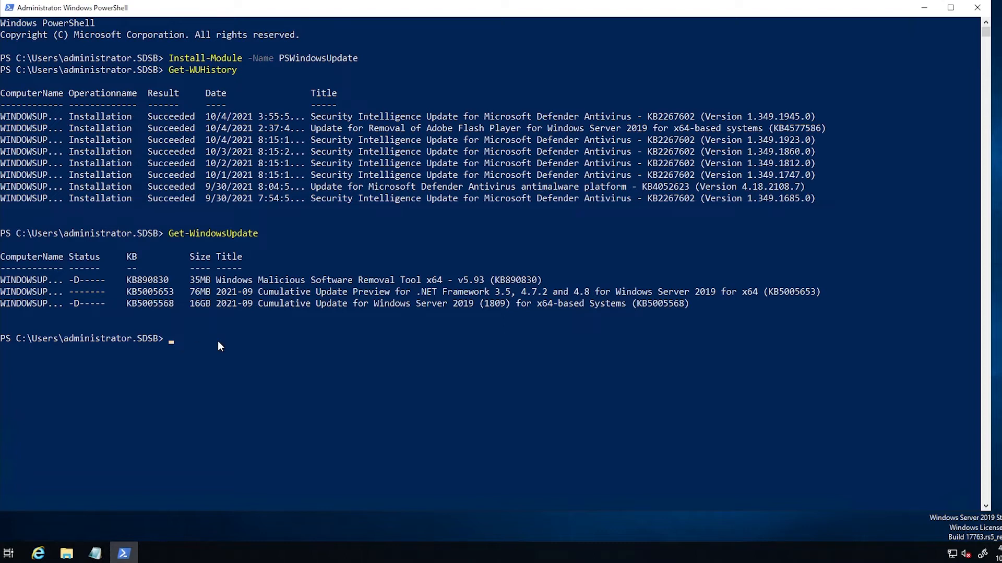
mouse_move(313, 319)
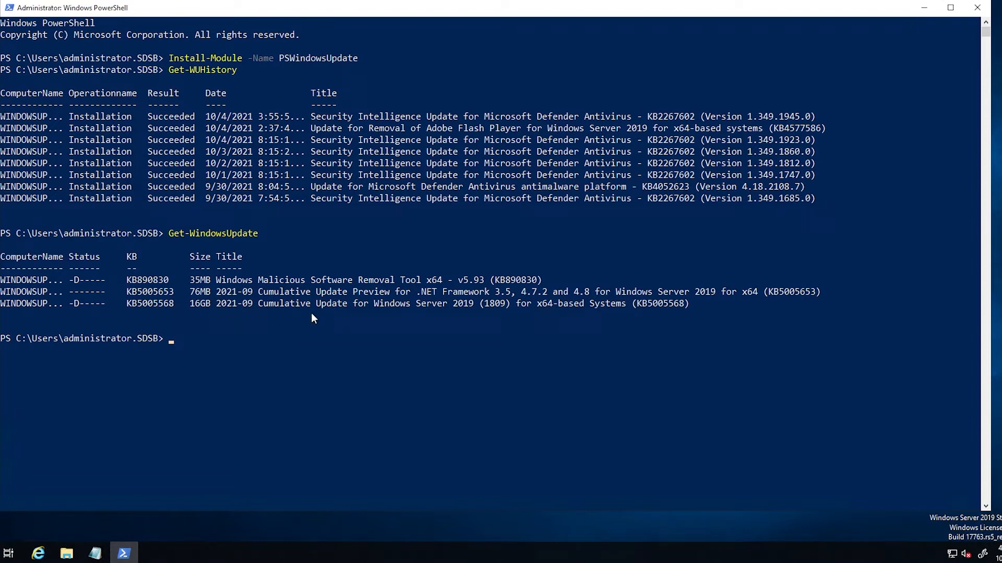
mouse_move(123, 444)
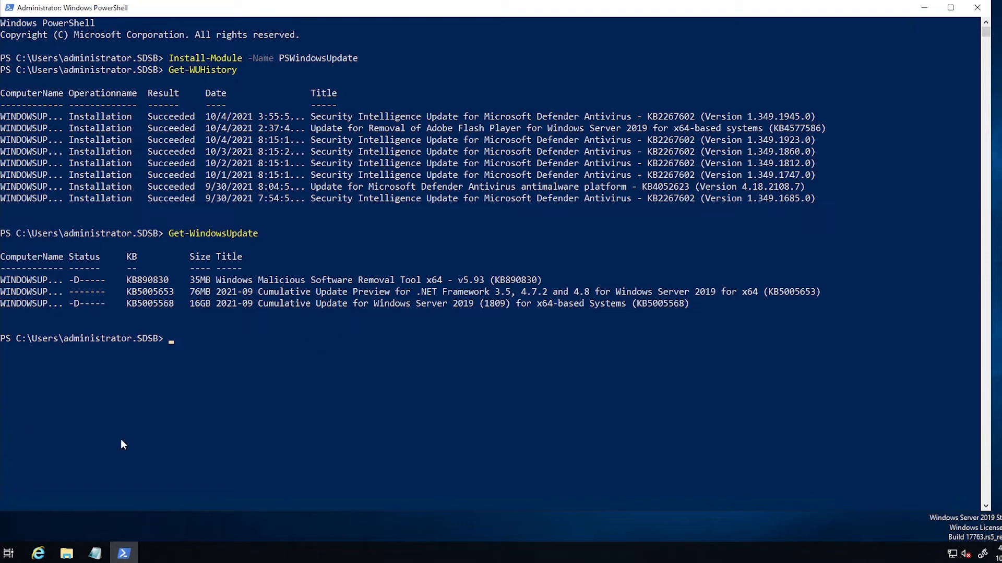
mouse_move(94, 557)
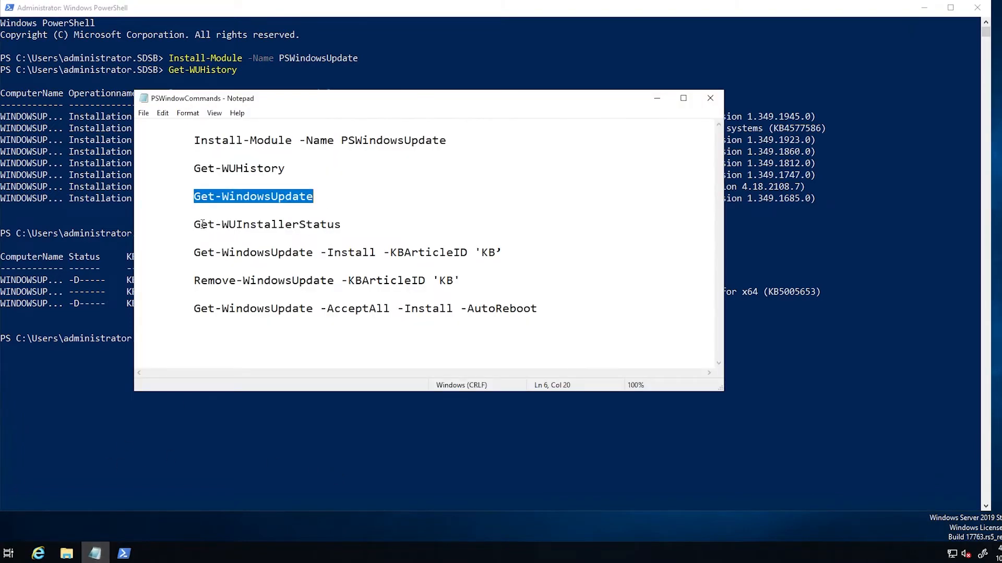
Step: Copy Get-WUInstallerStatus from the notes and run it, showing IsBusy False
double_click(267, 224)
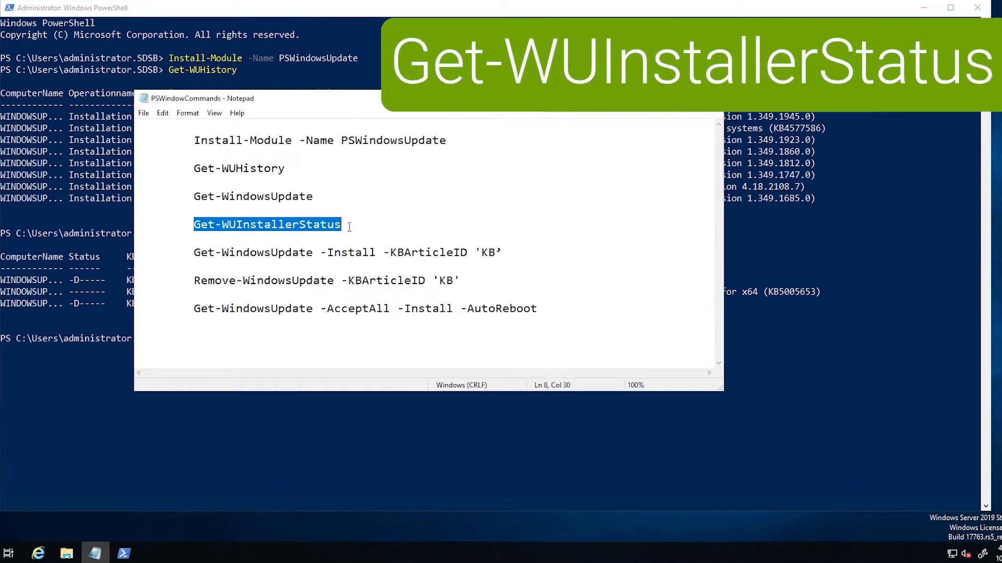
right_click(267, 225)
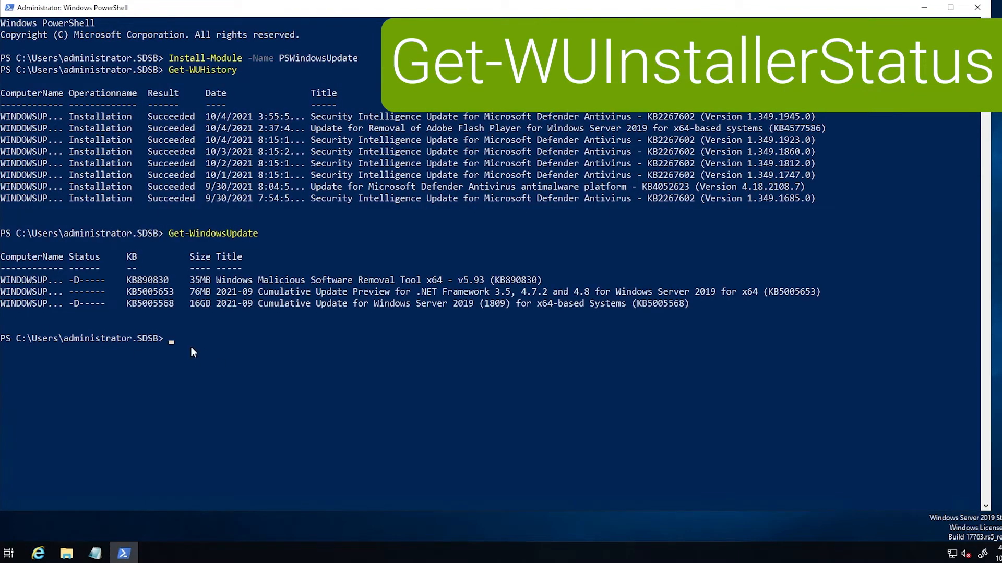
text(Get-WUInstallerStatus)
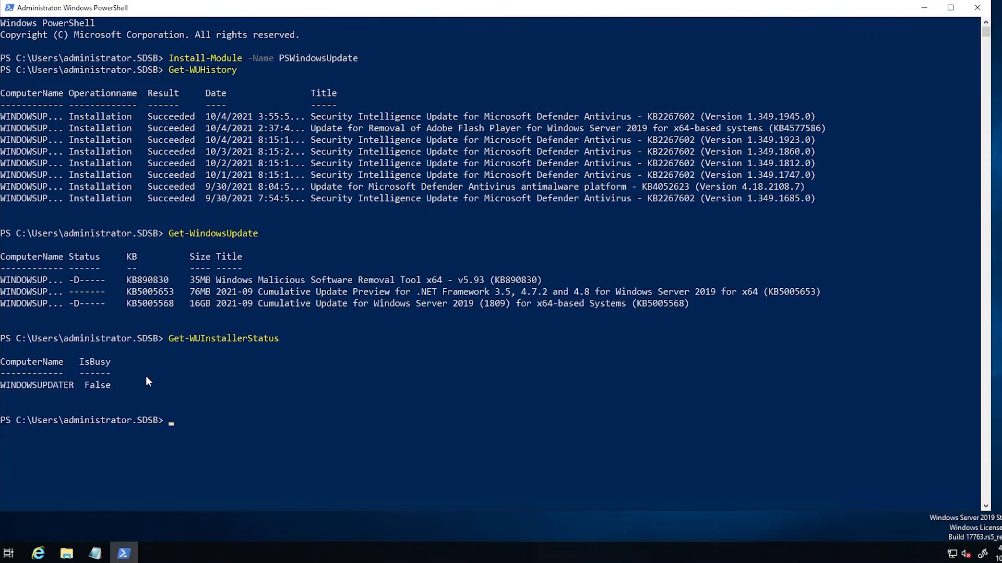
mouse_move(196, 382)
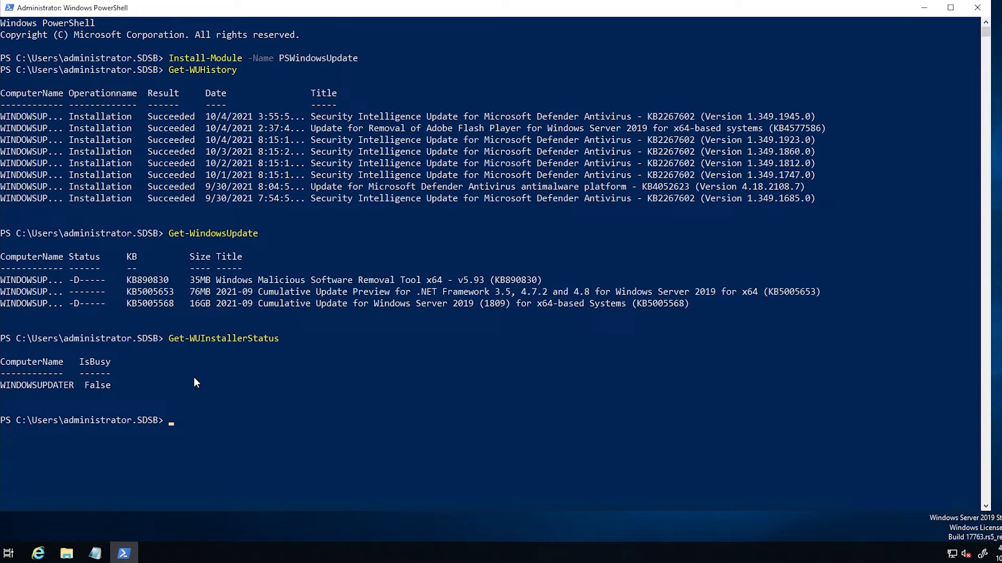
mouse_move(105, 398)
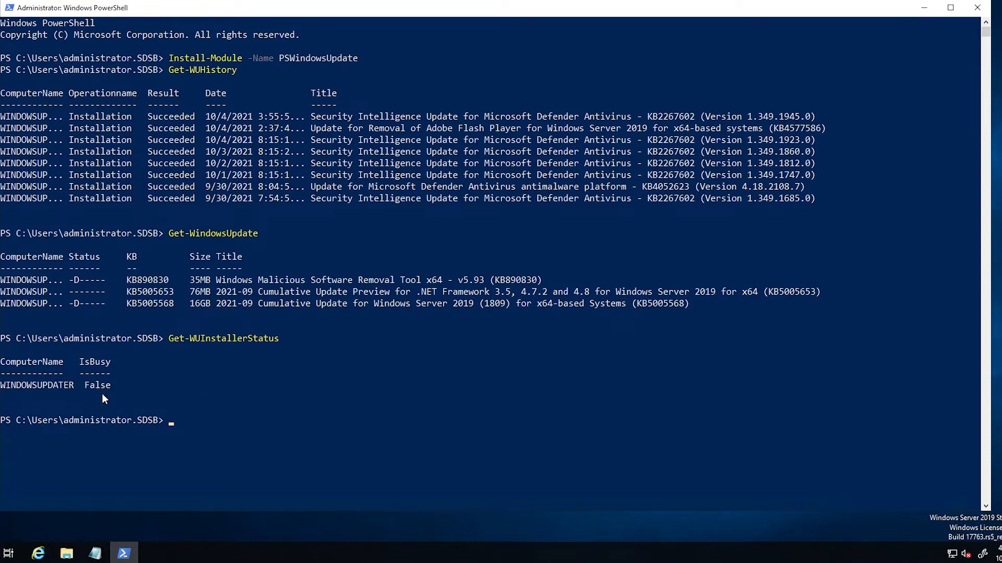
mouse_move(110, 401)
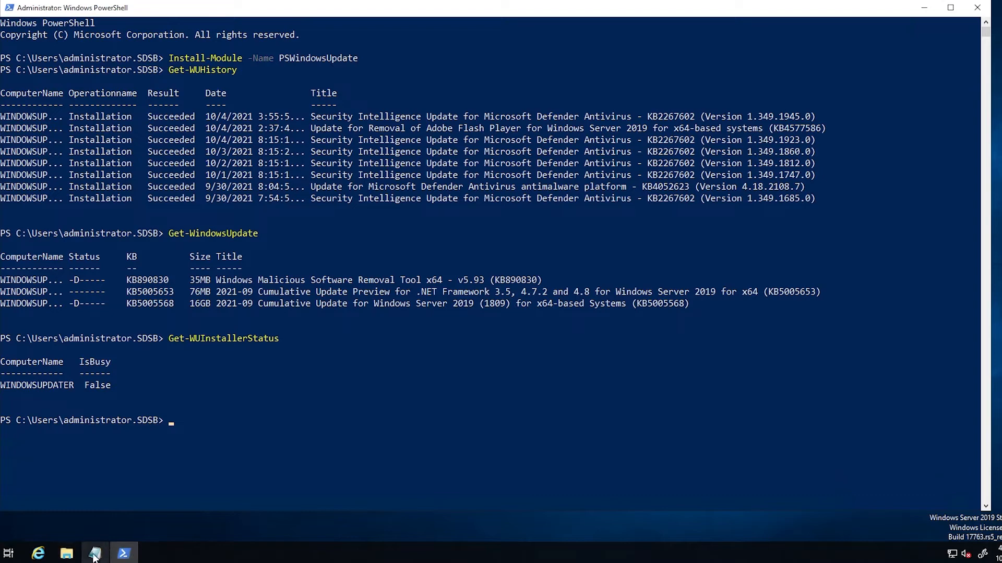
Step: Paste the Get-WindowsUpdate -Install -KBArticleID 'KB' command from the notes
click(93, 553)
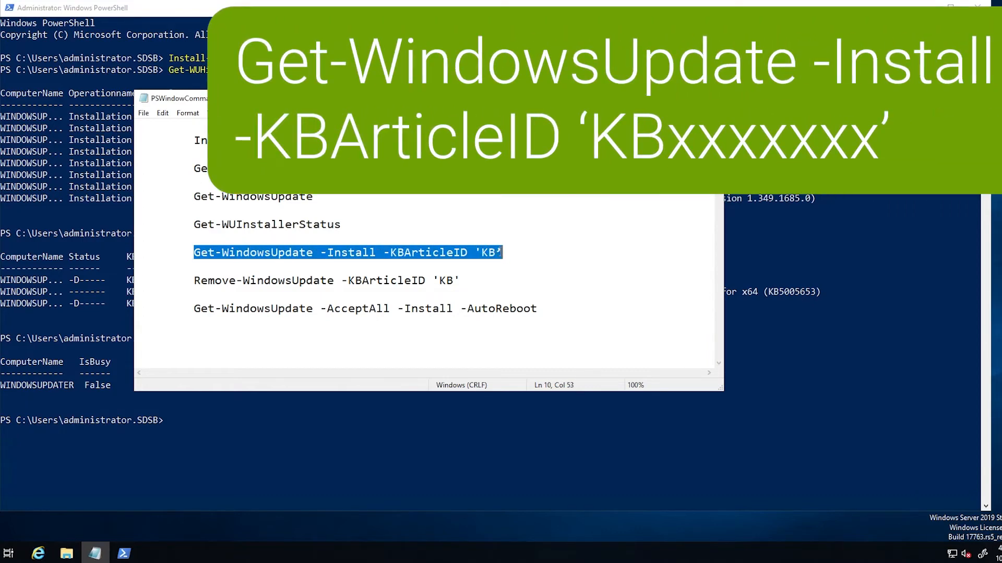
right_click(361, 259)
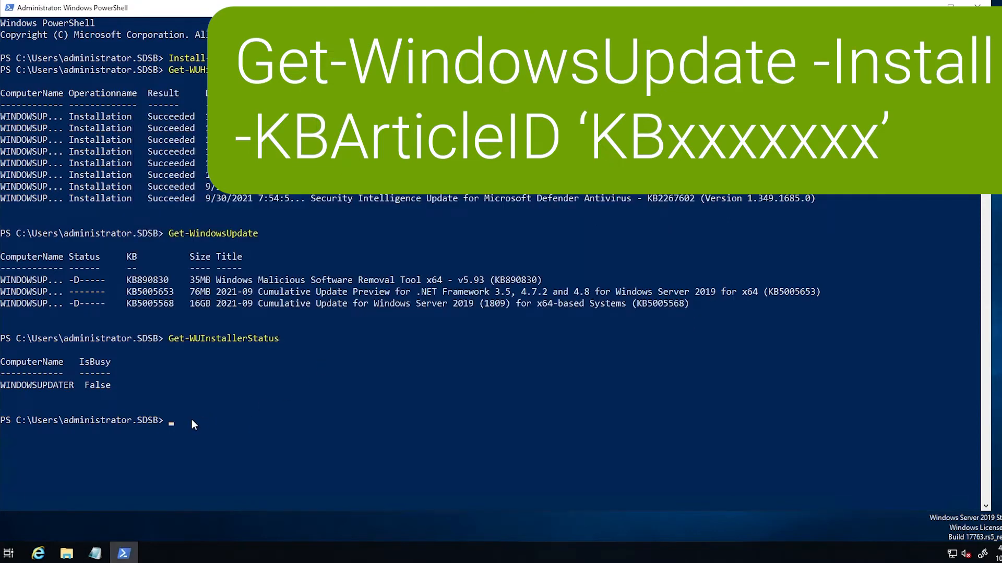
text(Get-WindowsUpdate -Install -KBArticleID 'KB')
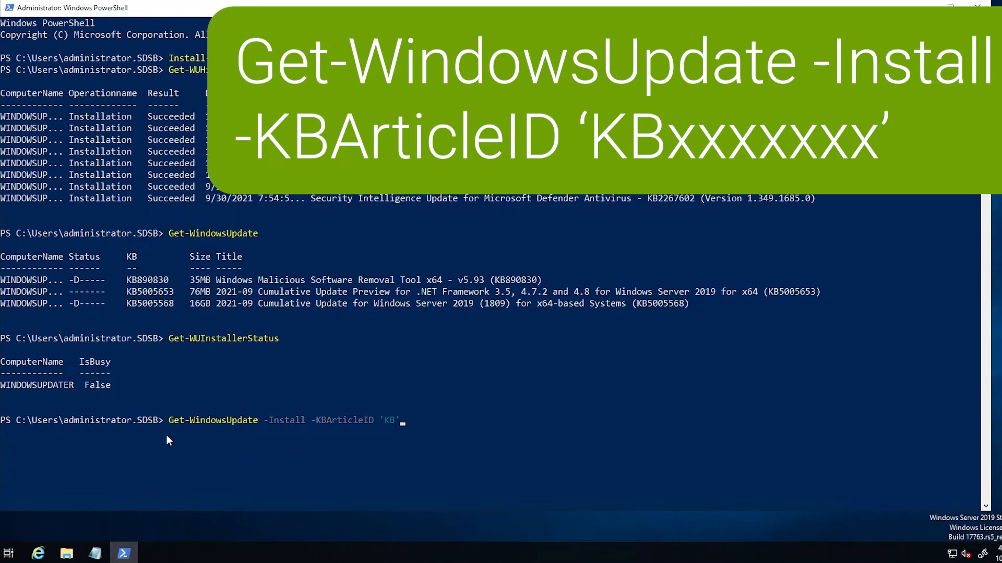
mouse_move(204, 438)
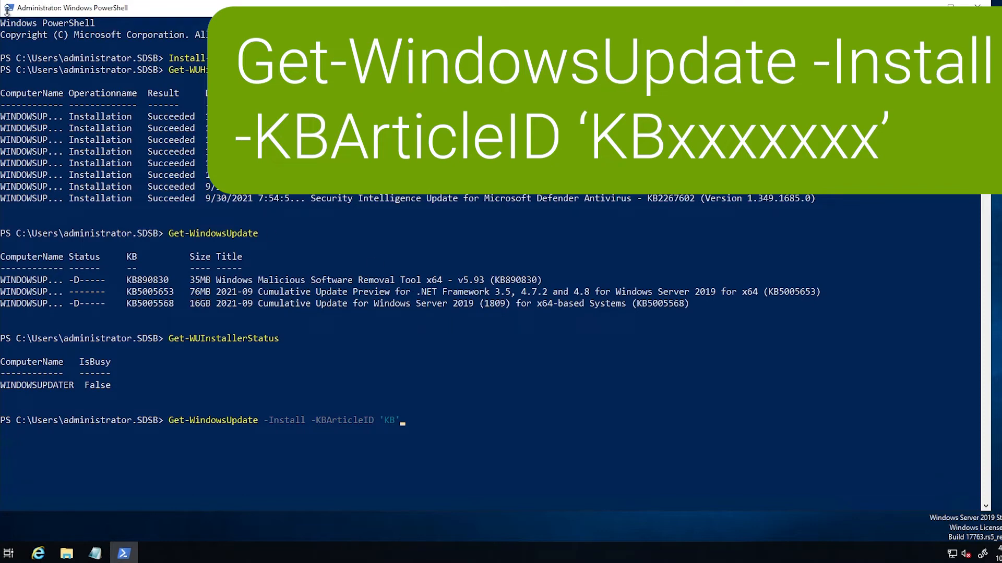
click(8, 6)
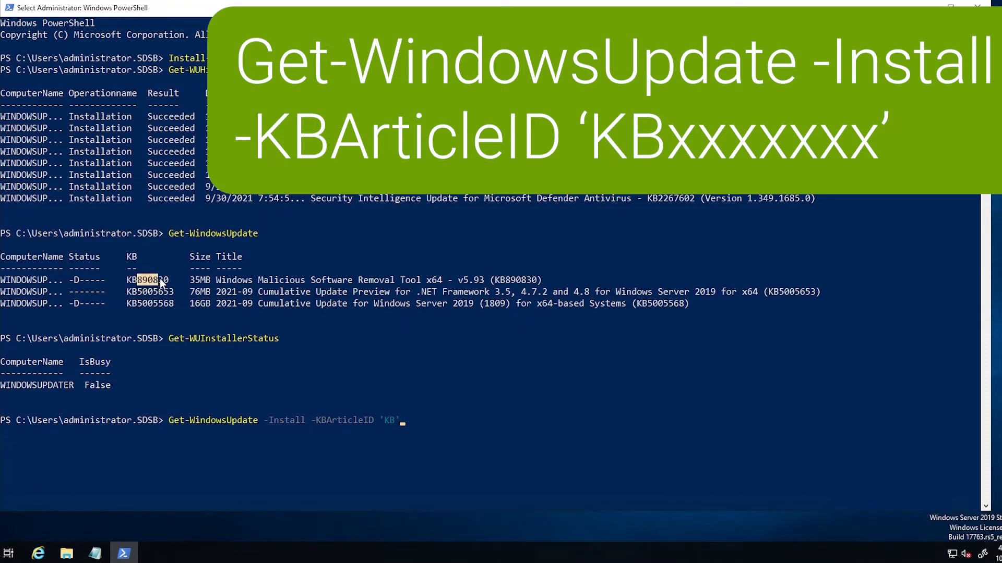
Step: Fix the quotes and append 890830 to target KB890830
click(154, 280)
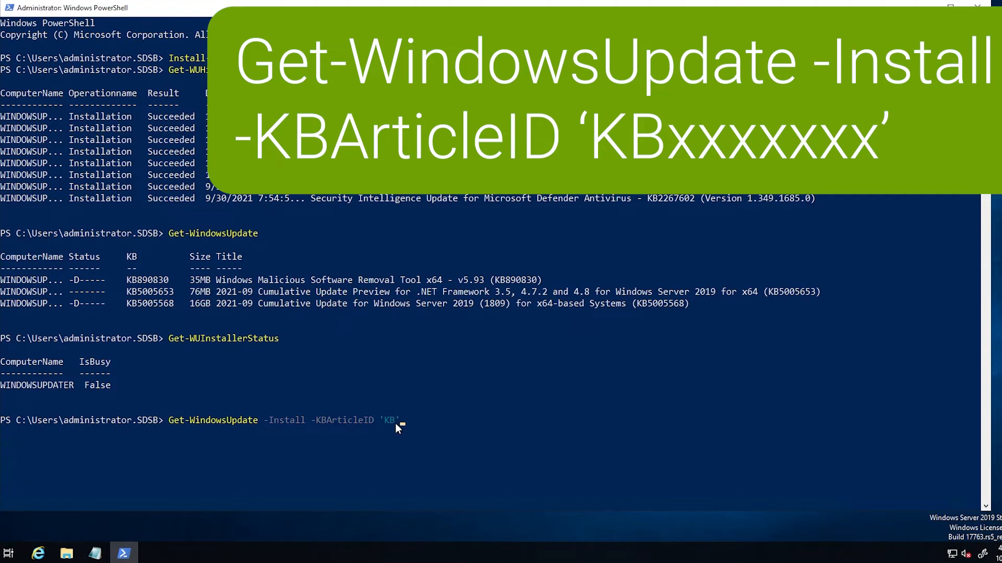
text(')
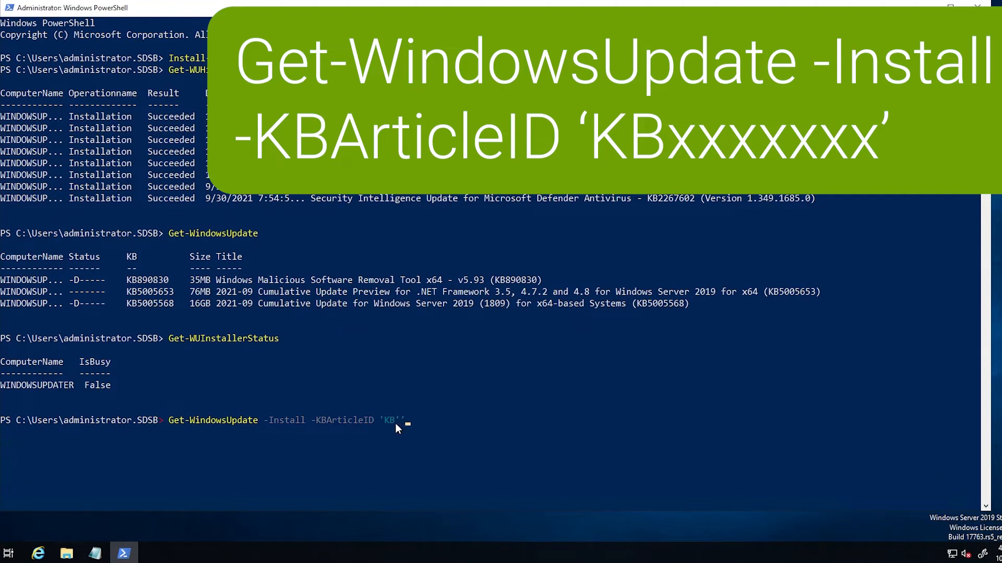
key(Backspace)
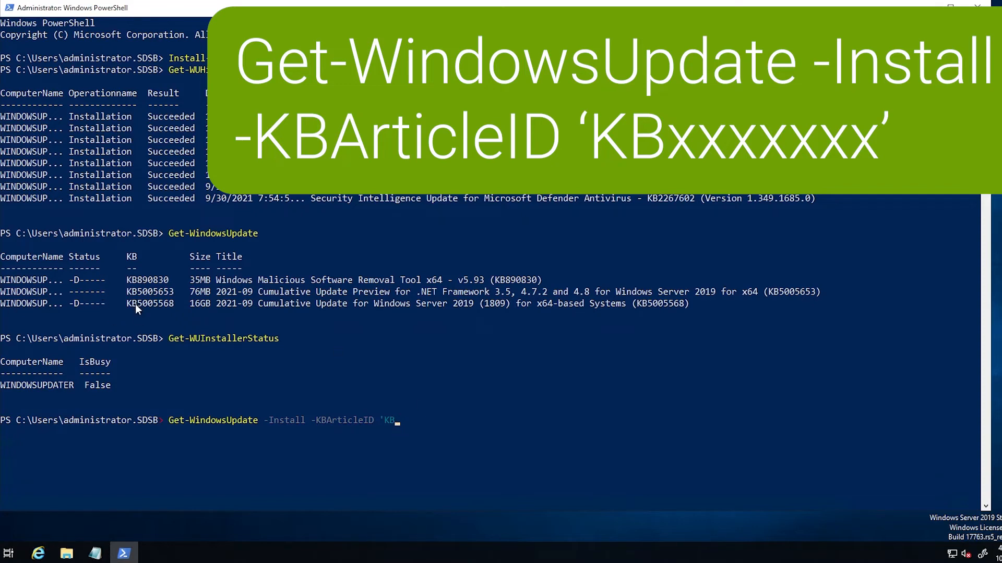
click(38, 7)
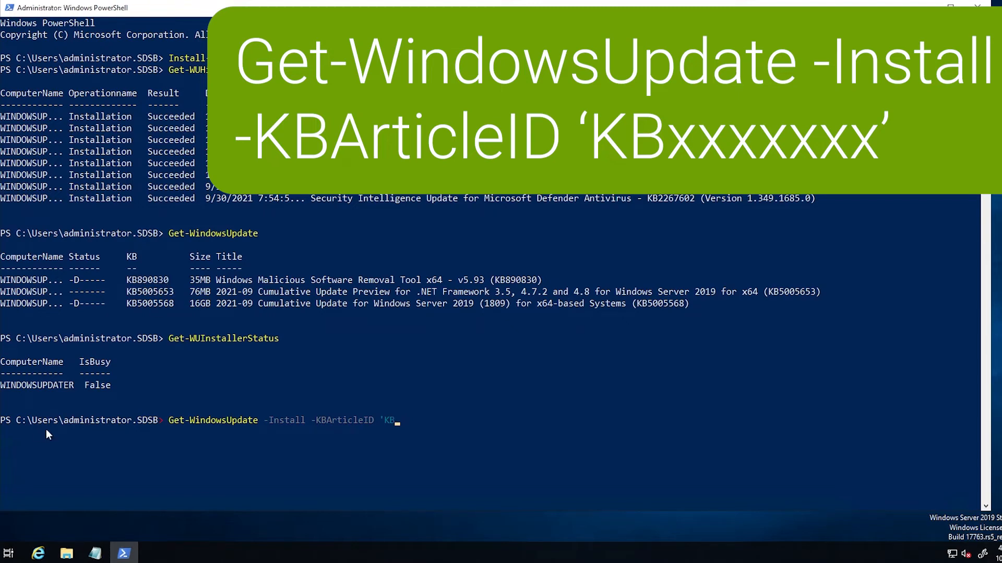
text(890830)
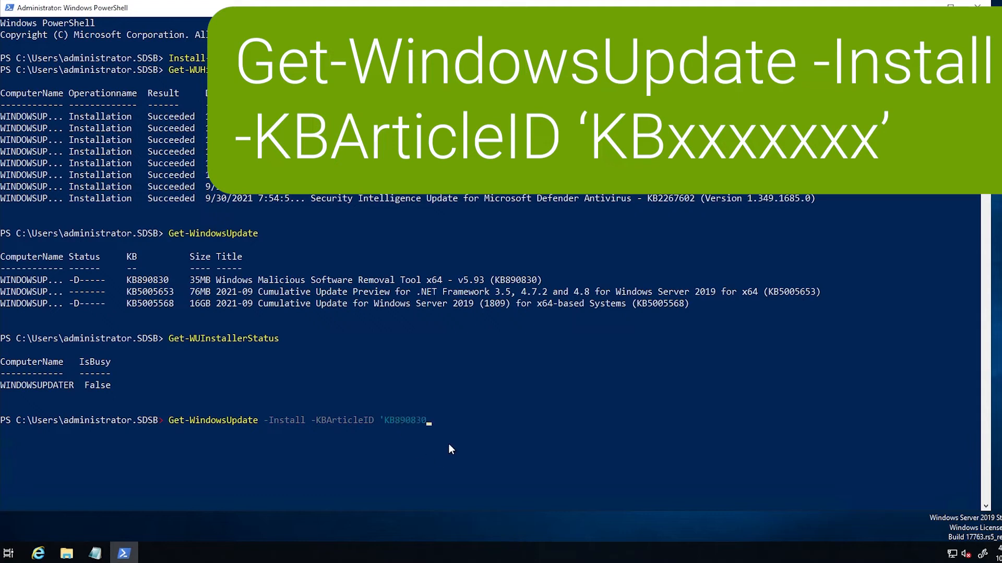
Step: Close the quote, run the KB890830 install and answer the confirmation with A
text(')
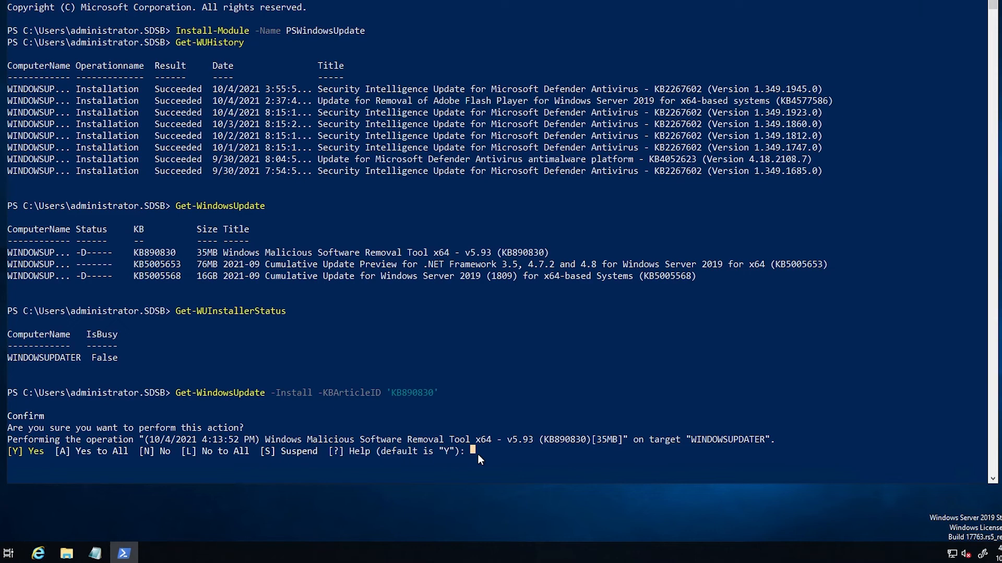
text(A)
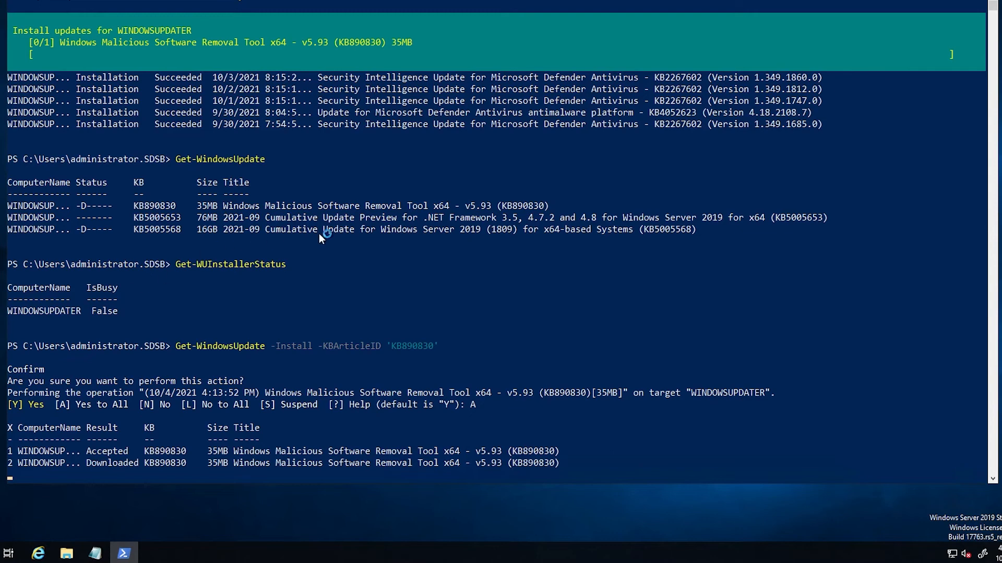
mouse_move(497, 259)
text(Get-WUHistory)
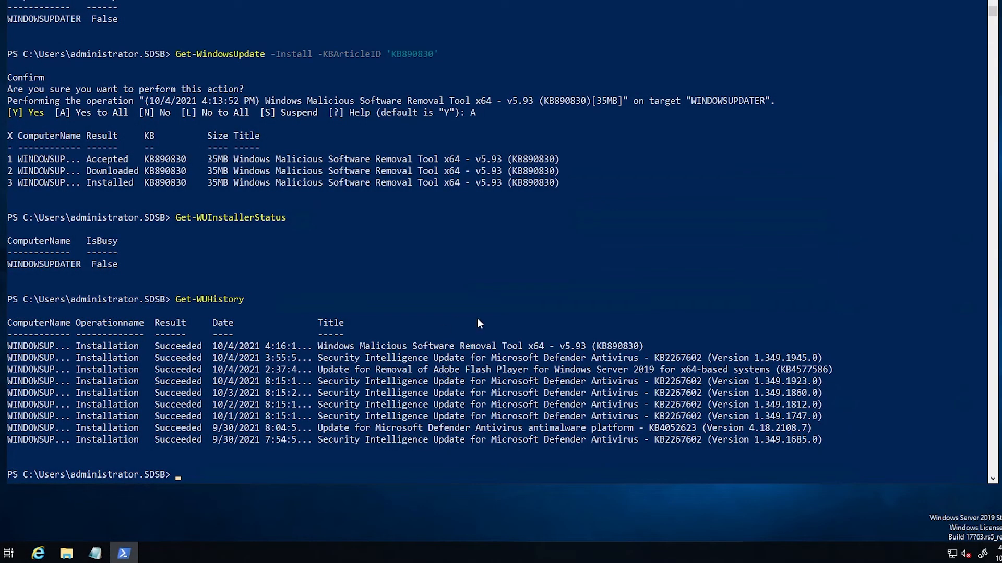
mouse_move(216, 292)
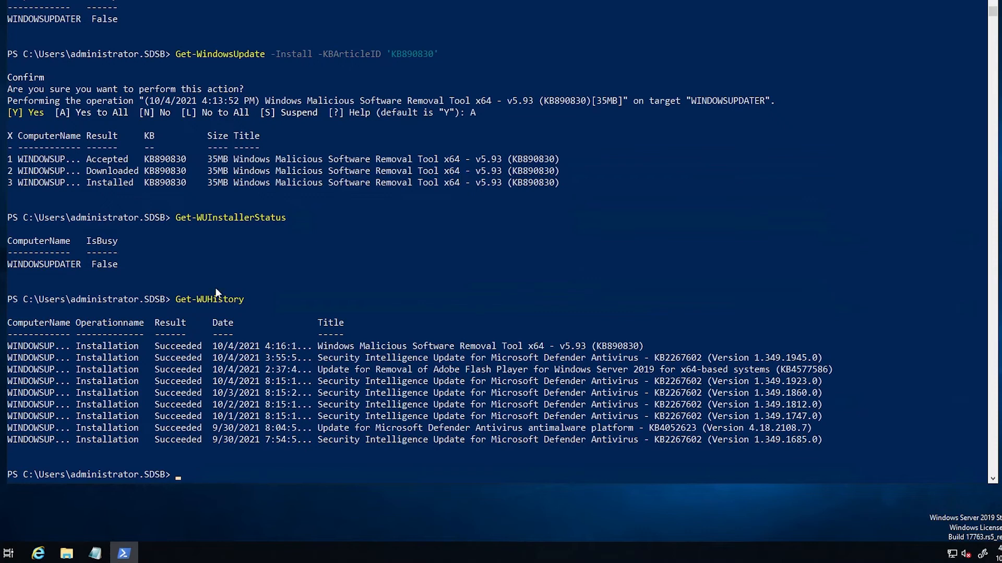
mouse_move(616, 362)
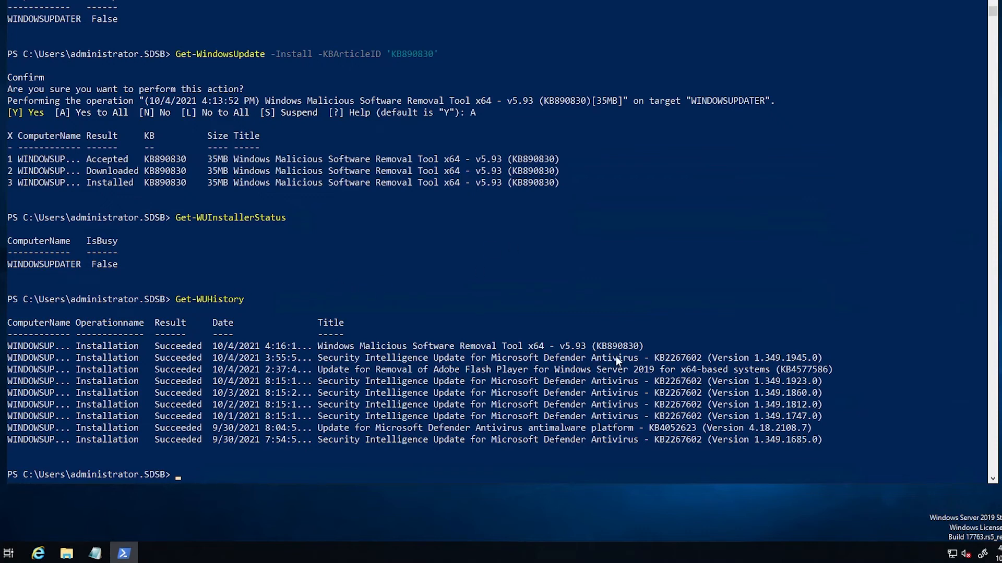
mouse_move(211, 352)
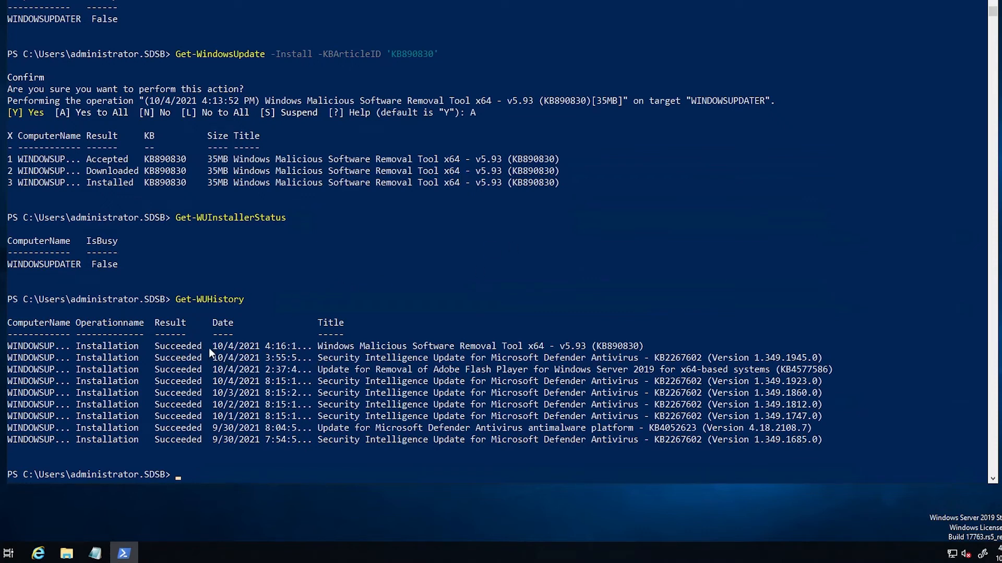
mouse_move(594, 345)
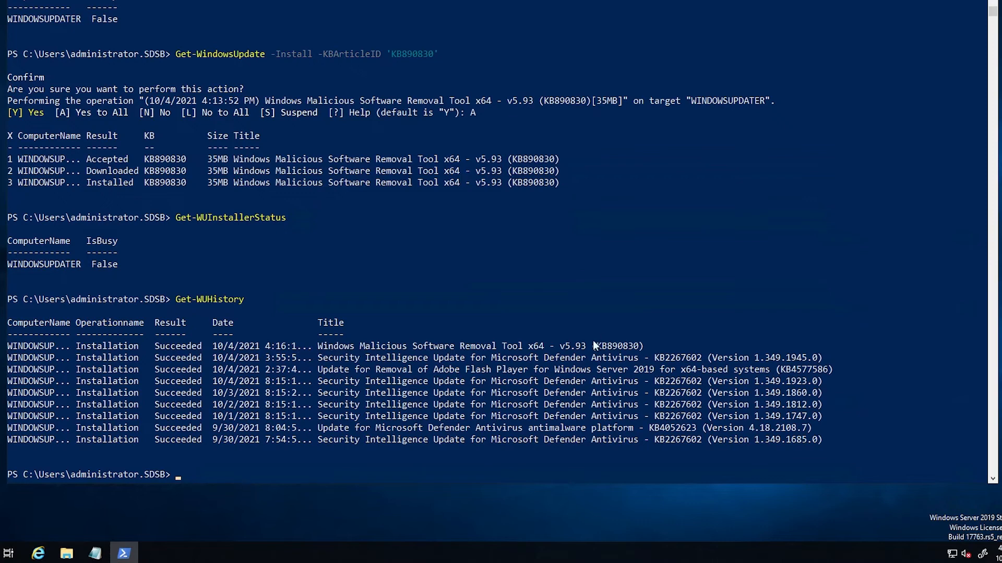
mouse_move(185, 479)
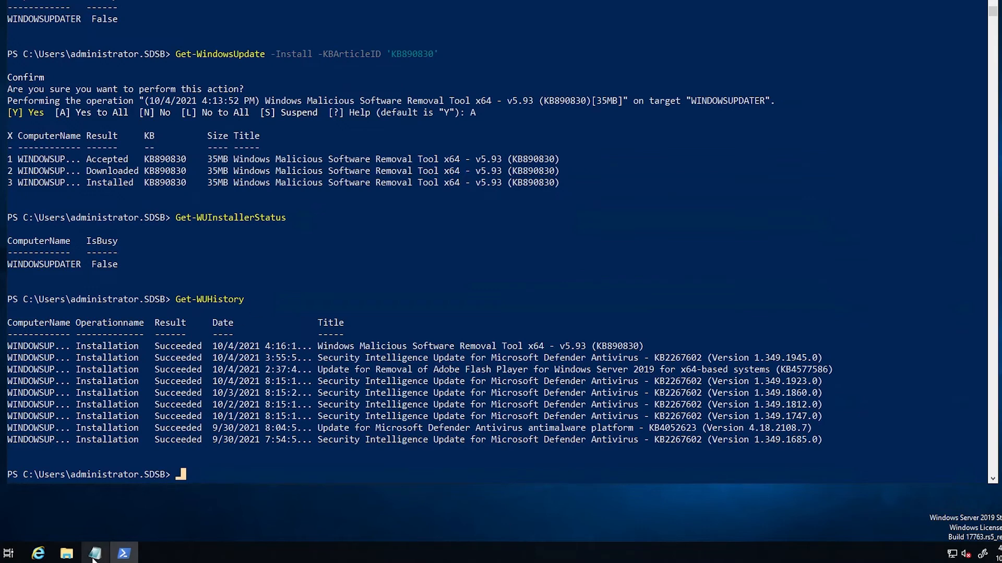
Step: Bring up the notes and highlight the whole Remove-WindowsUpdate command line
click(94, 553)
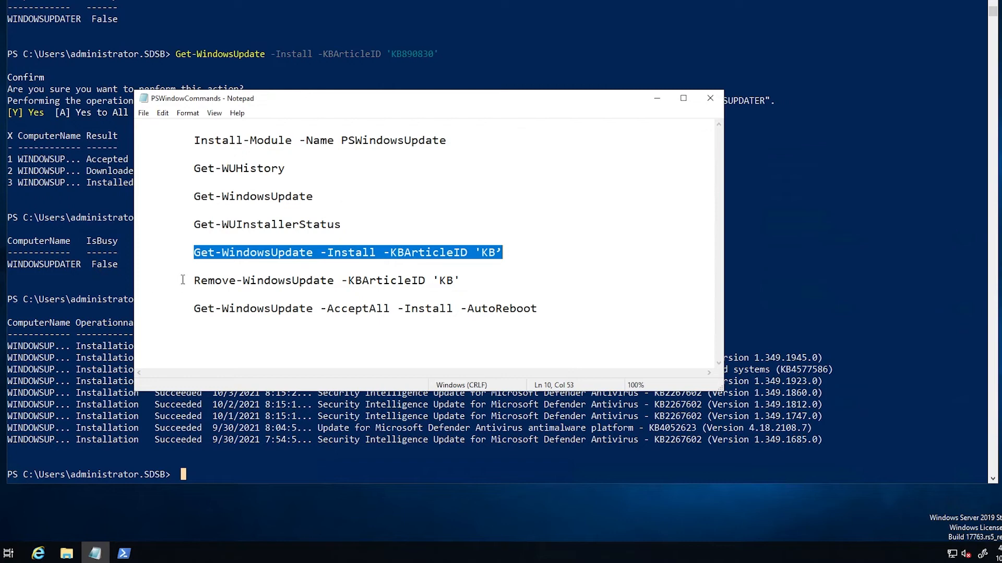
double_click(239, 280)
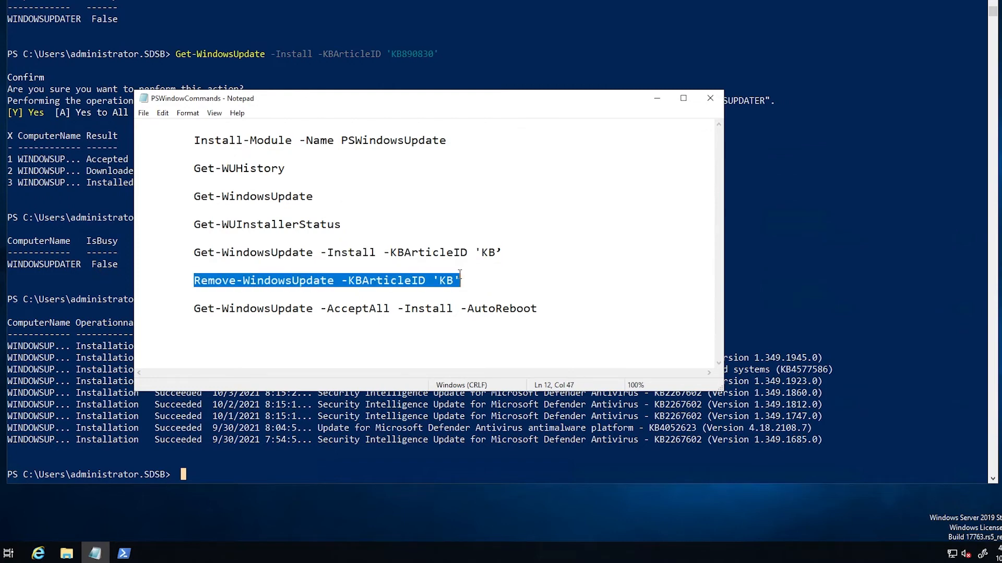
mouse_move(430, 340)
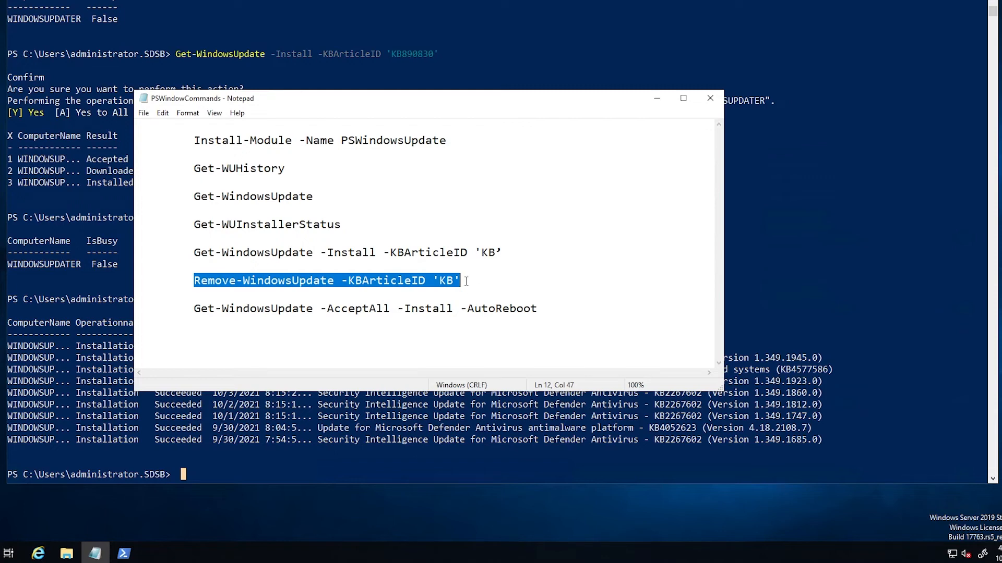
mouse_move(421, 108)
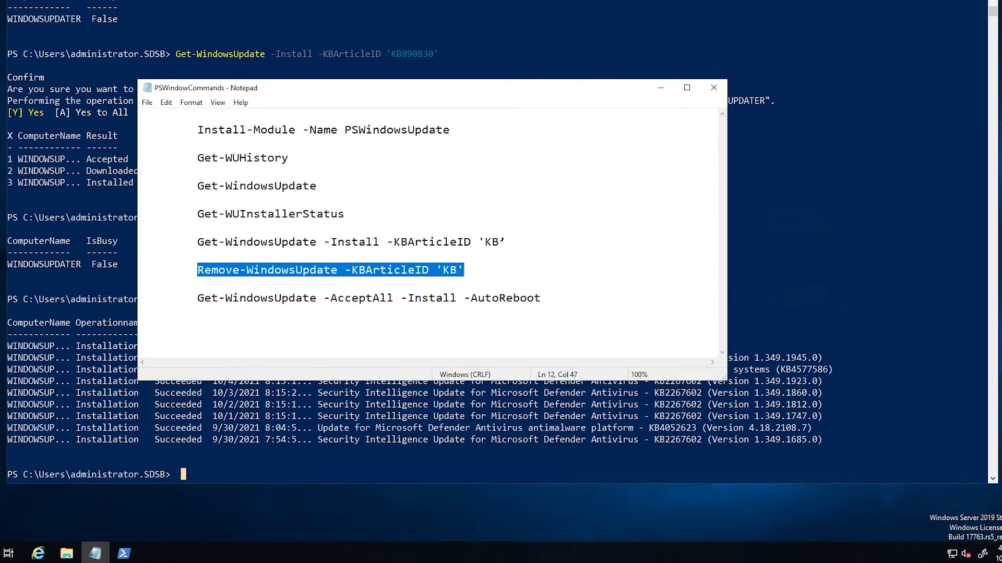
mouse_move(330, 331)
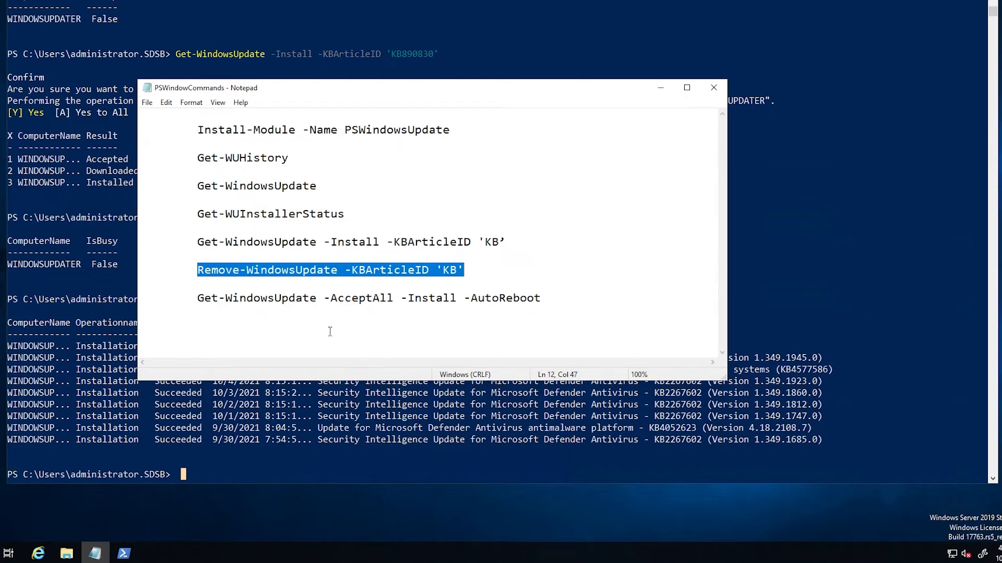
click(463, 270)
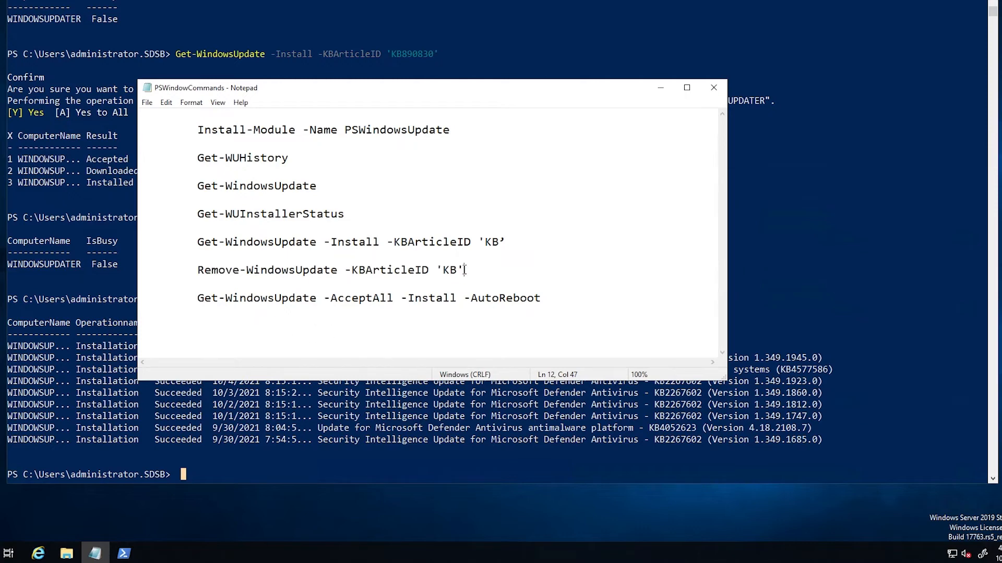
drag(232, 269, 464, 270)
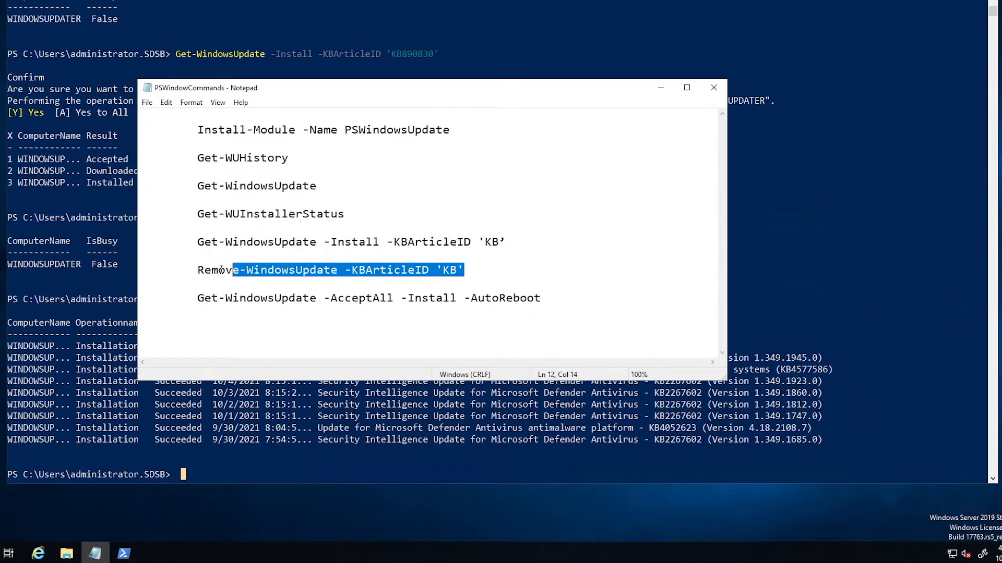
drag(230, 270, 197, 270)
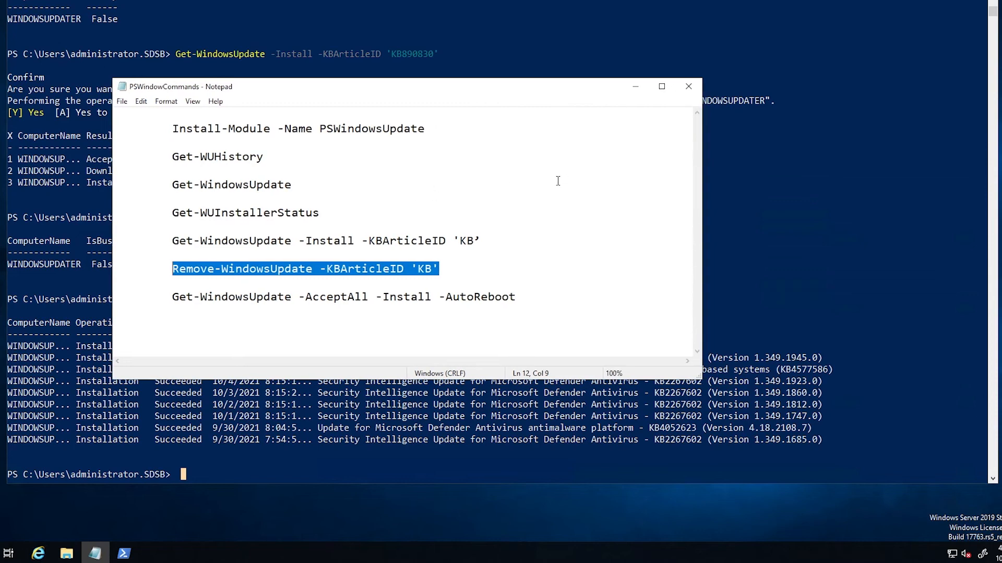
mouse_move(231, 326)
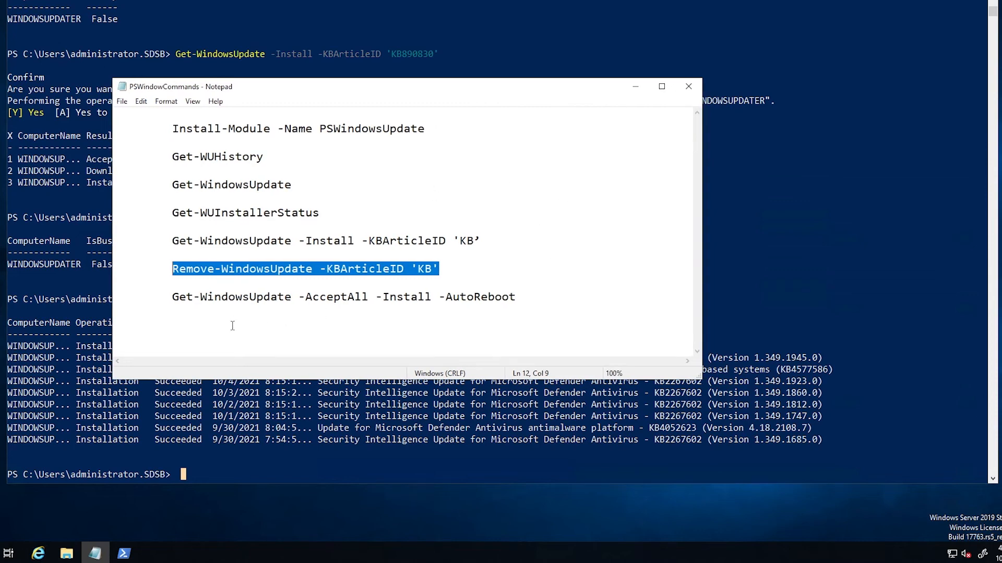
mouse_move(166, 299)
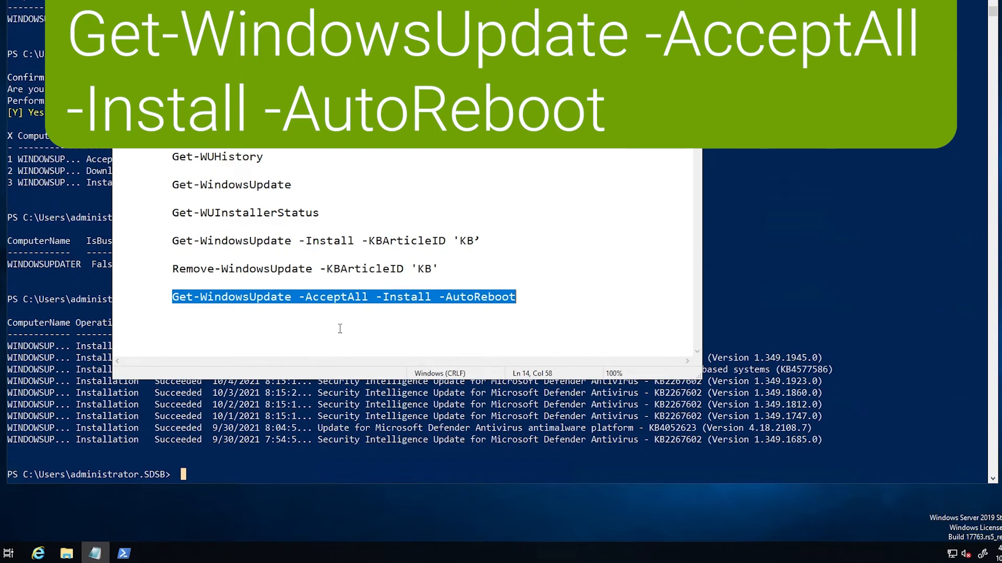
mouse_move(344, 308)
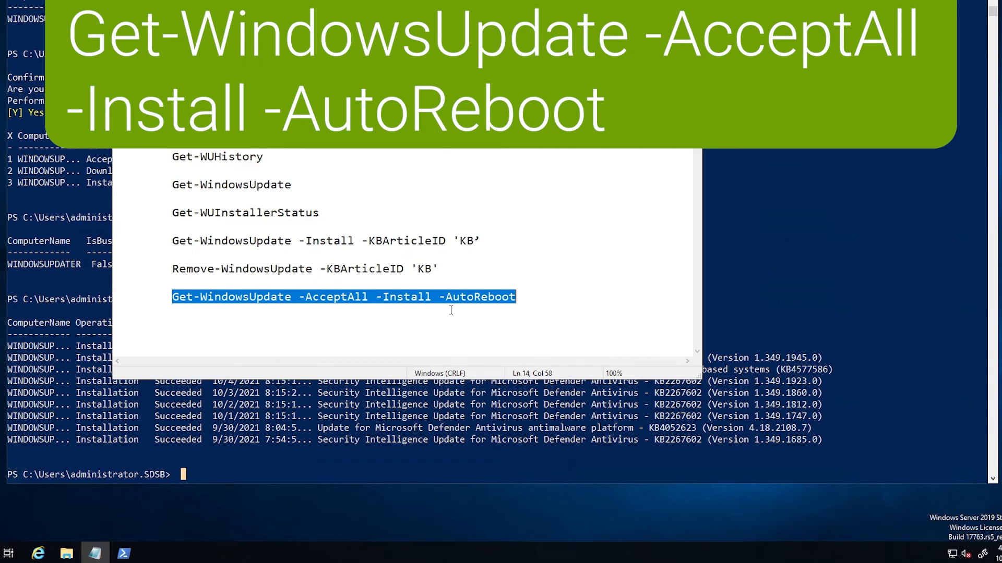
mouse_move(270, 351)
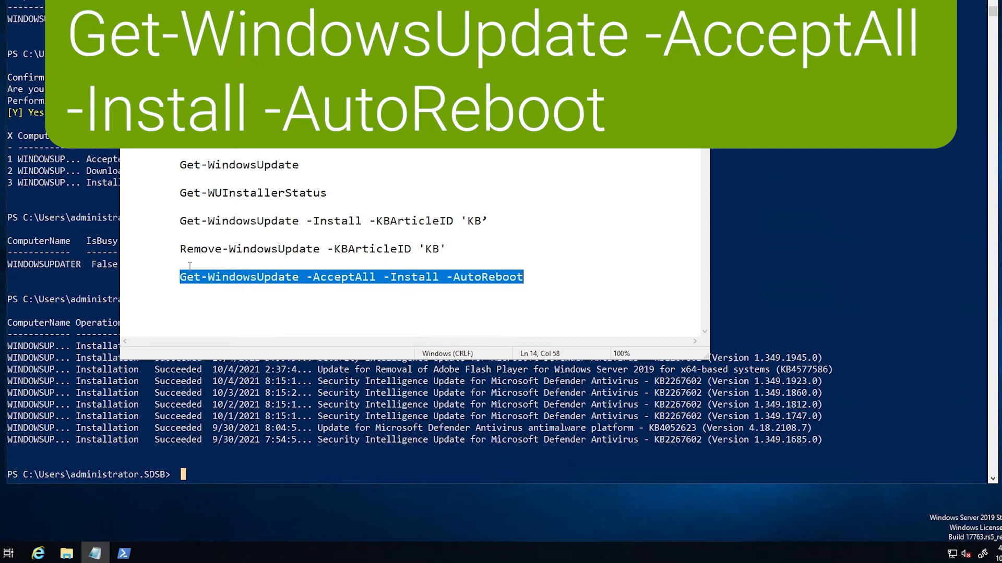
Step: Copy the Get-WindowsUpdate -AcceptAll -Install -AutoReboot line from the notes
right_click(224, 277)
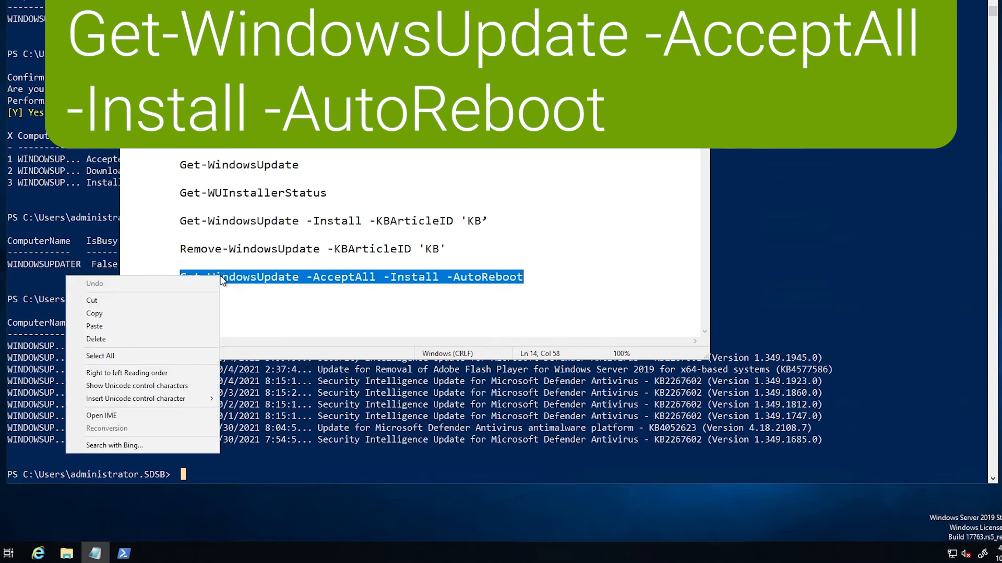
click(94, 313)
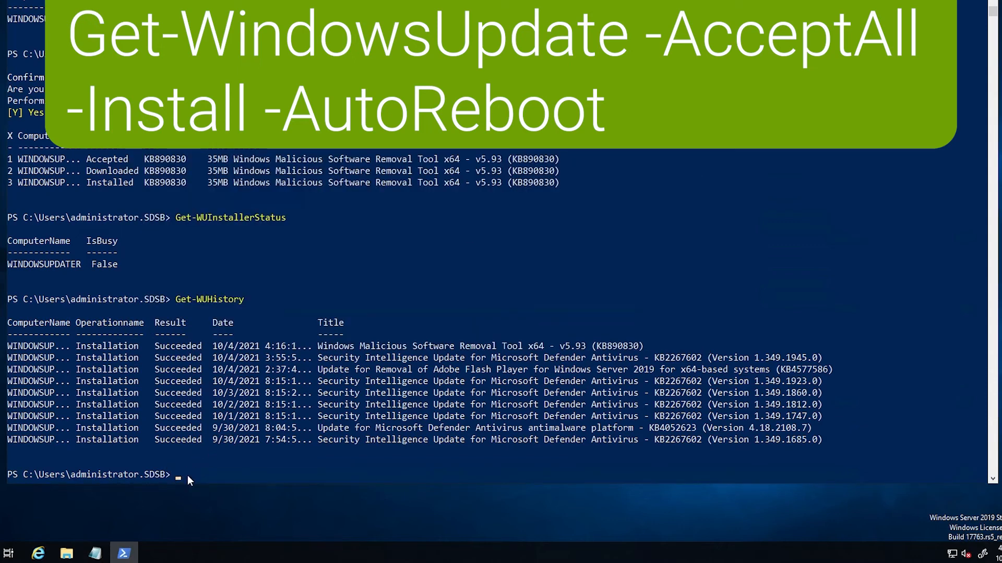
mouse_move(183, 480)
text(Get-WindowsUpdate -AcceptAll -Install -AutoReboot)
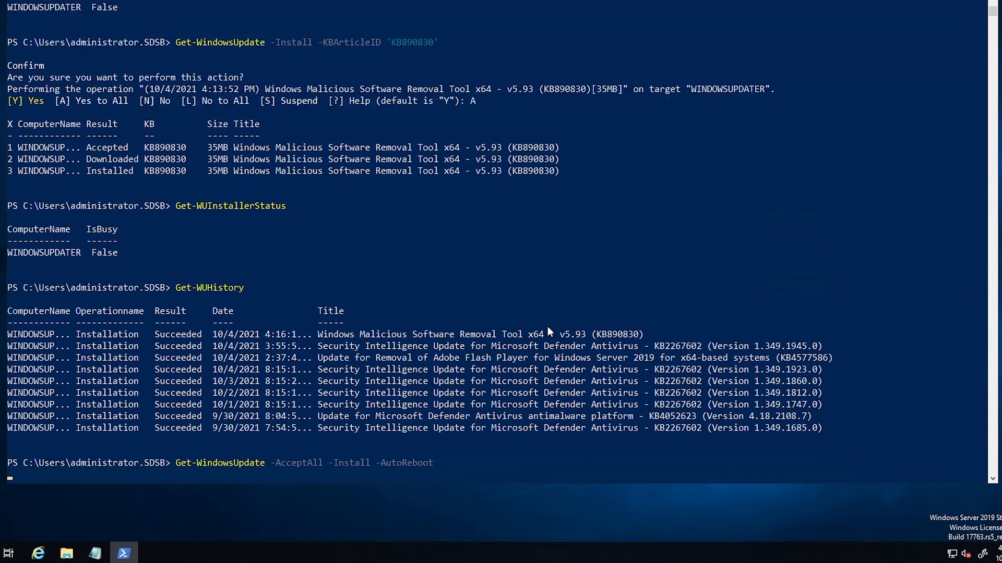
Step: Run Get-WindowsUpdate -AcceptAll -Install -AutoReboot to install KB5005653 and KB5005568
key(Return)
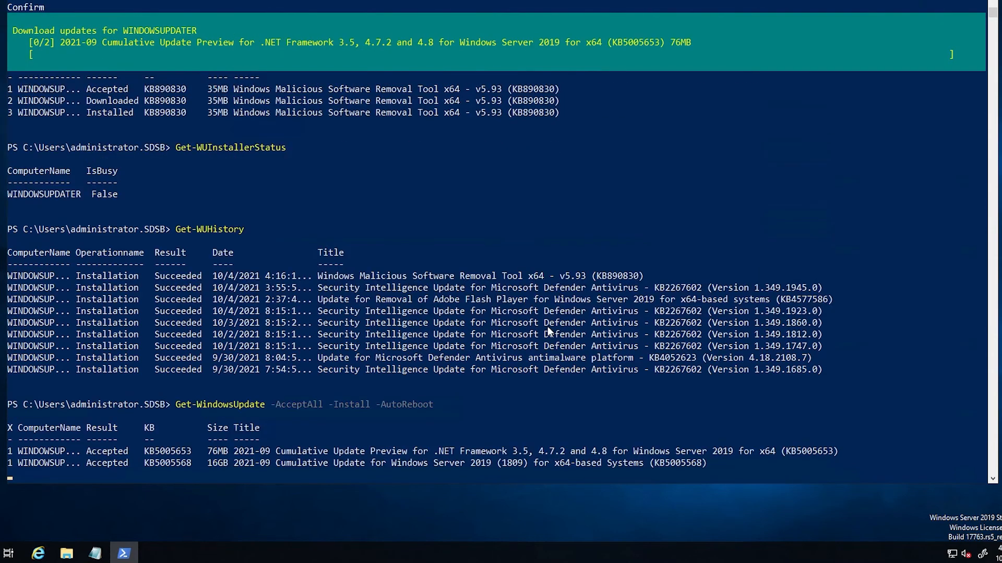
mouse_move(547, 330)
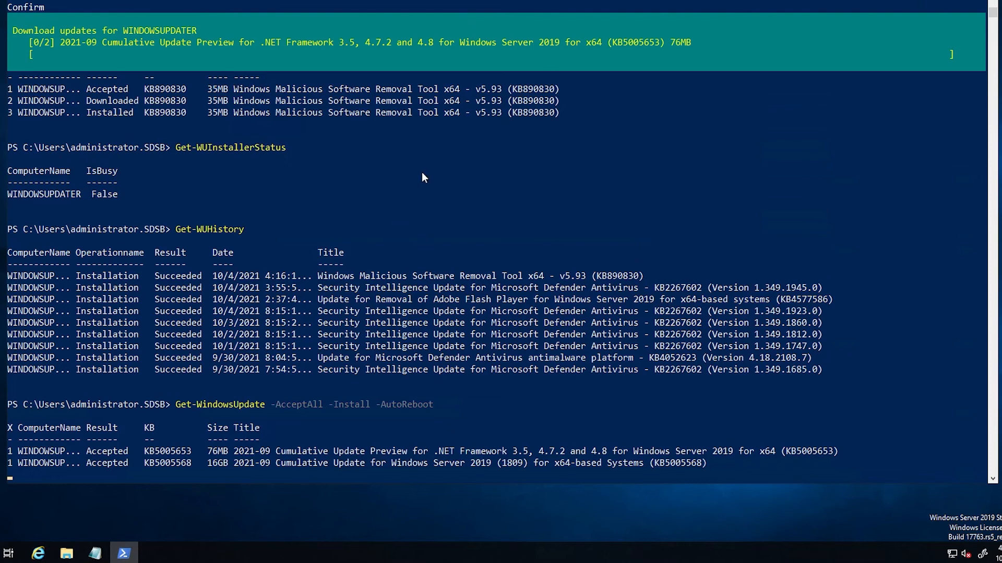
mouse_move(399, 230)
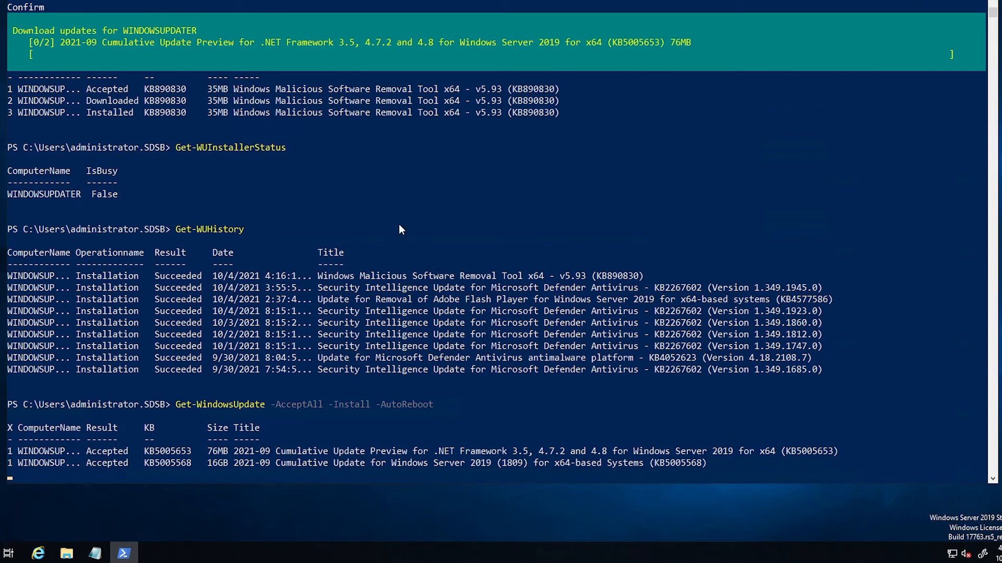